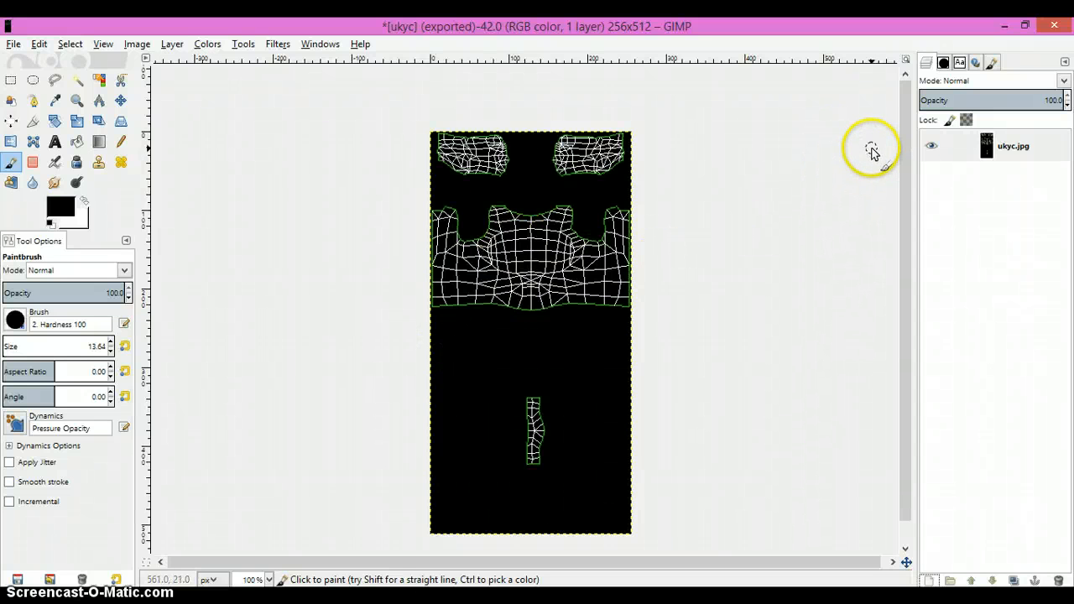
{"action": "mouse_move", "coordinate": [742, 196]}
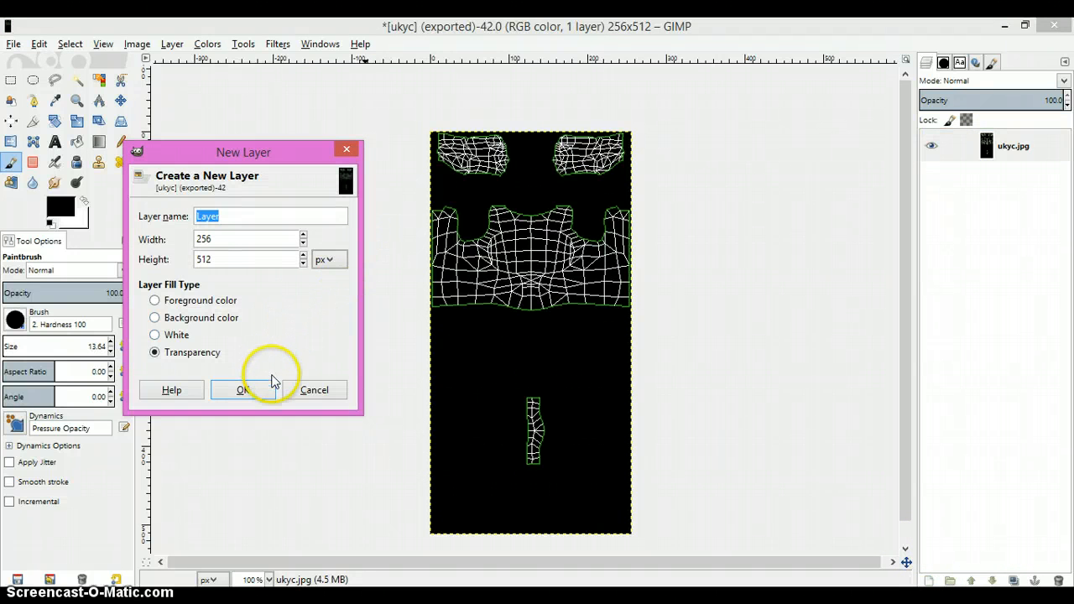
{"action": "mouse_move", "coordinate": [671, 363]}
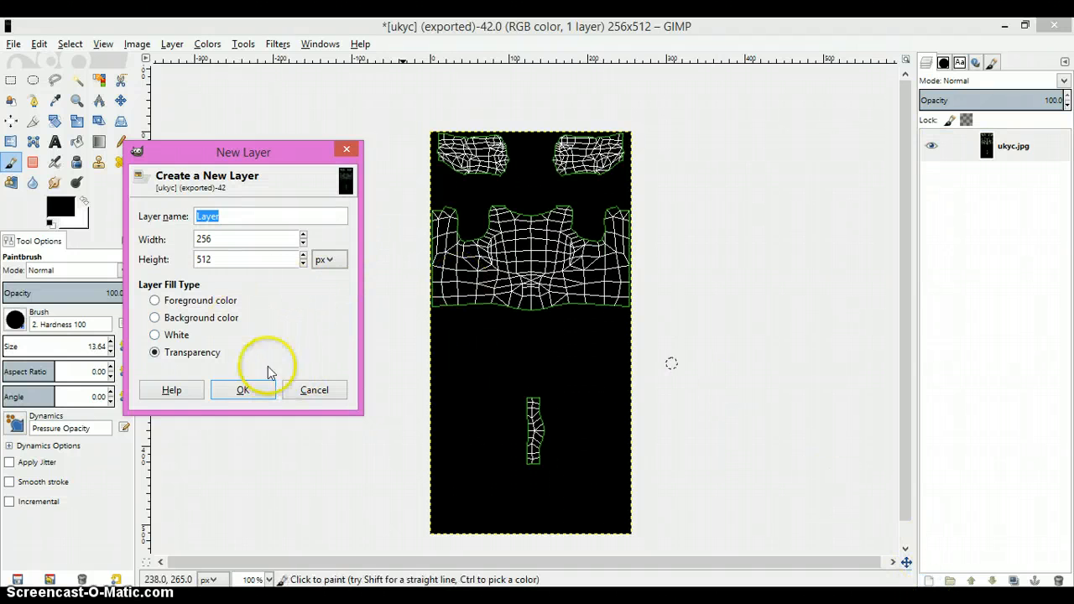
- Create the transparent layer over the ukyc.jpg UV map, duplicate it and select Layer copy
{"action": "left_click", "coordinate": [243, 389]}
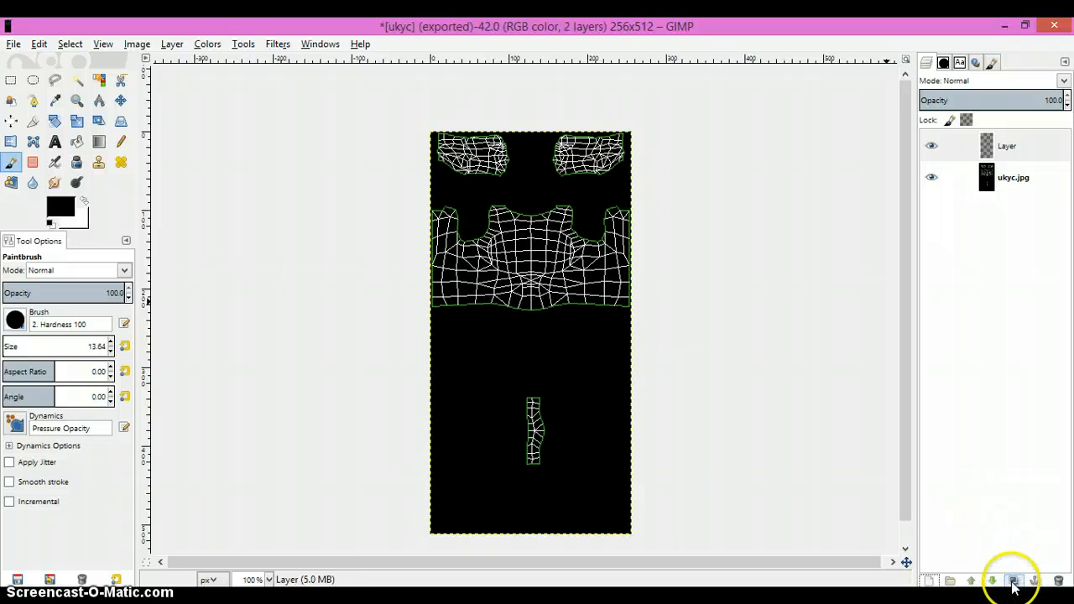
{"action": "left_click", "coordinate": [1014, 580]}
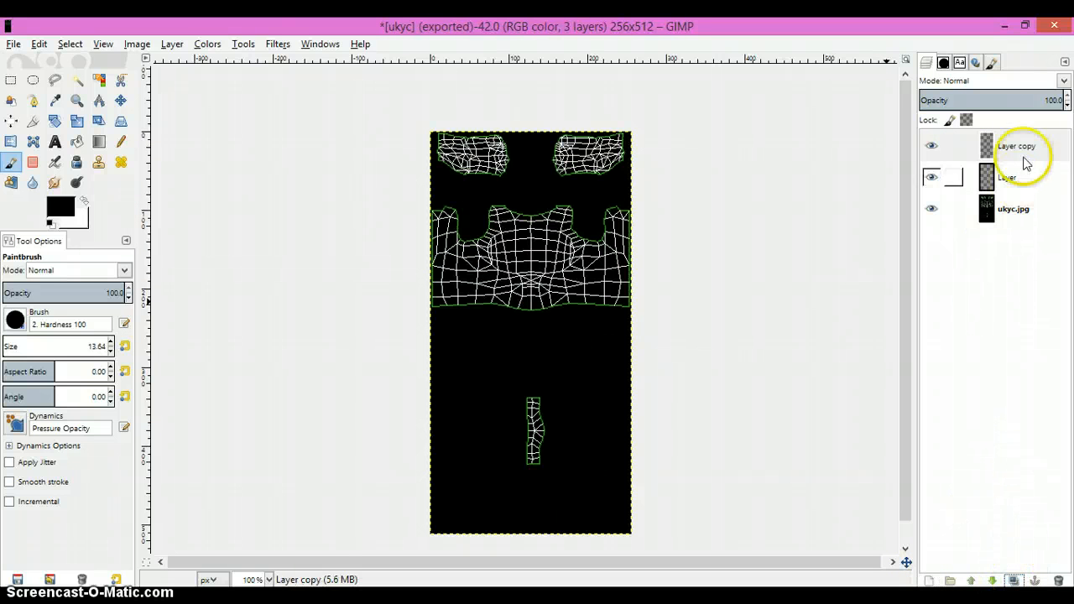
{"action": "left_click", "coordinate": [1007, 178]}
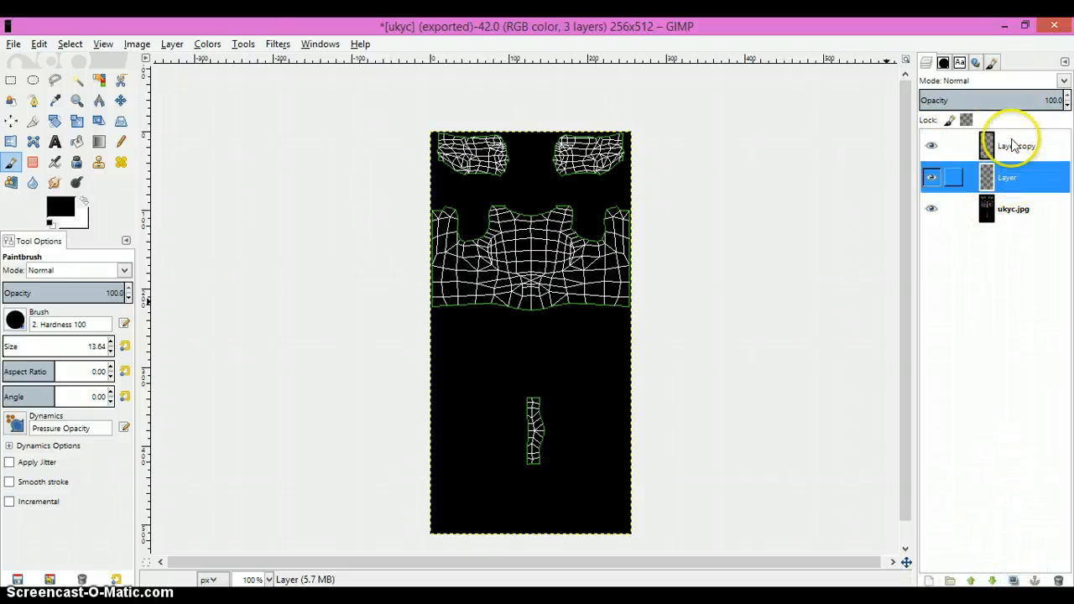
- Brush white strokes over the chest mesh guides and near the small lower piece
{"action": "left_click", "coordinate": [1015, 144]}
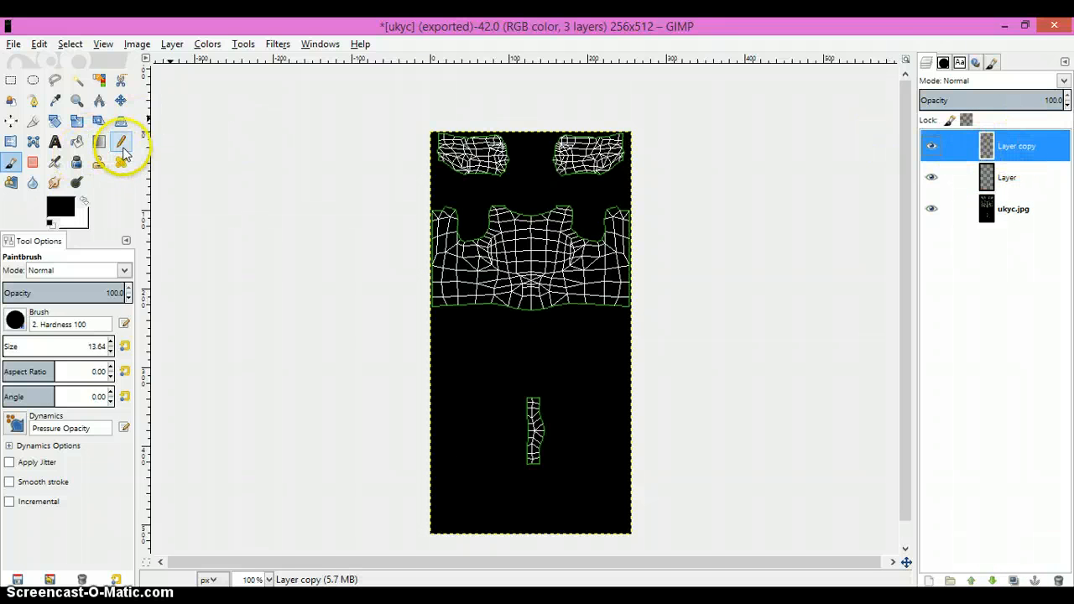
{"action": "mouse_move", "coordinate": [275, 138]}
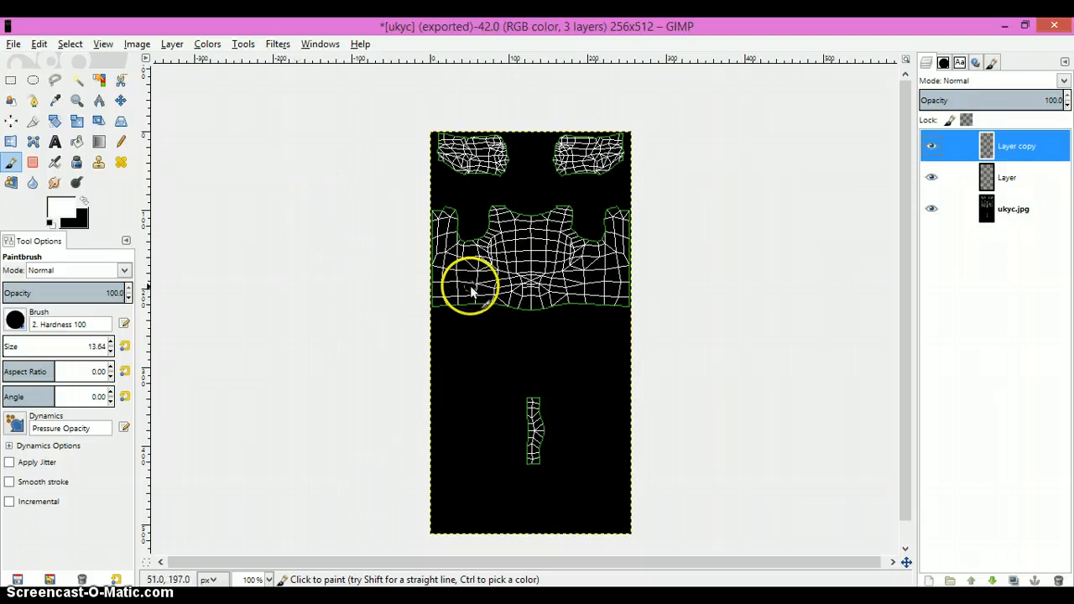
{"action": "mouse_move", "coordinate": [517, 277]}
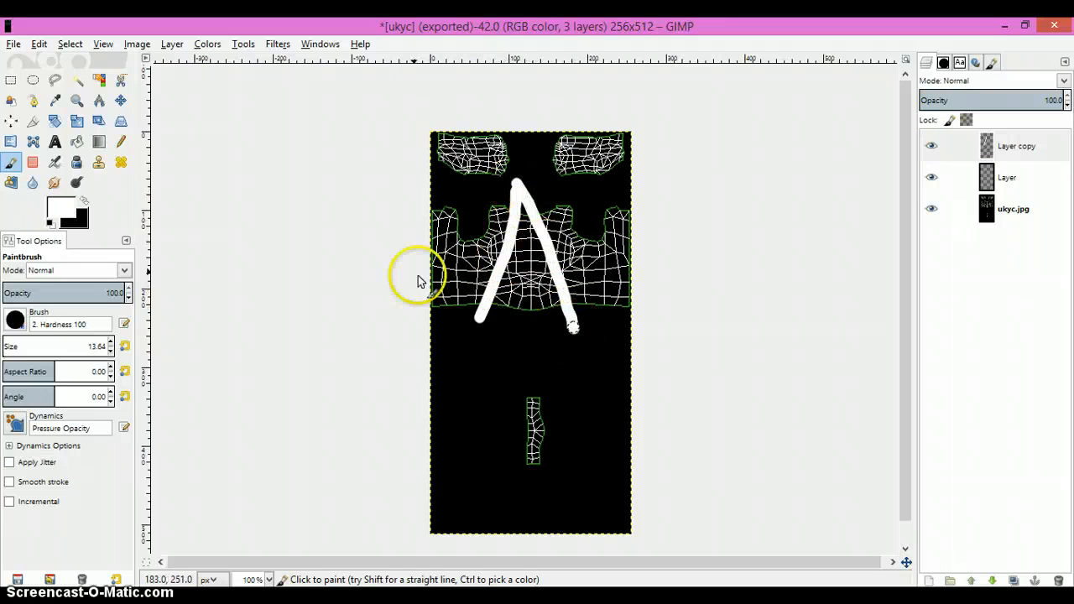
{"action": "left_click_drag", "start_coordinate": [433, 268], "coordinate": [634, 269]}
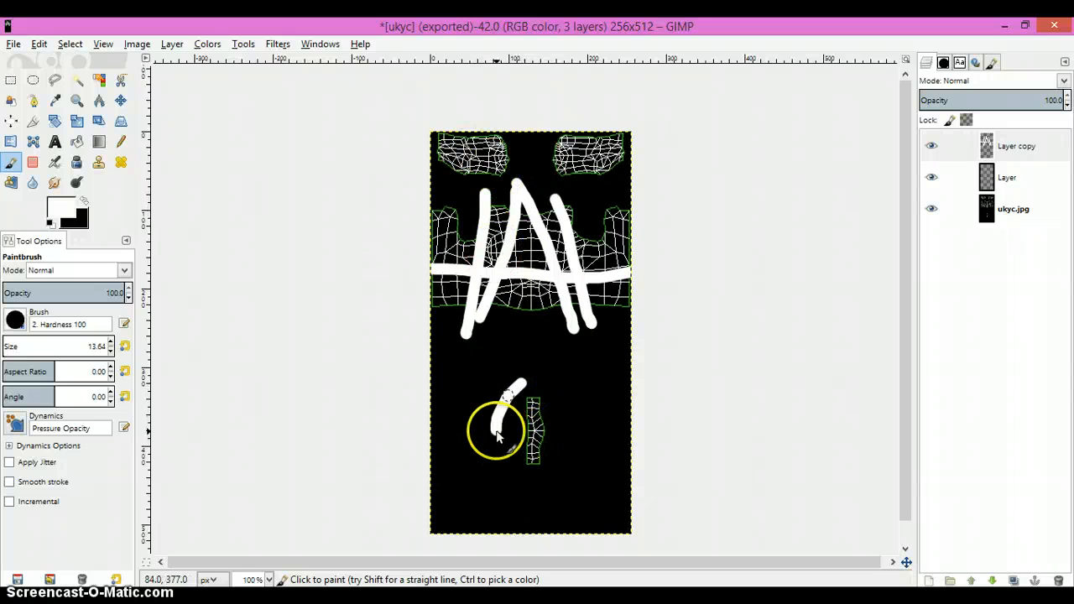
{"action": "left_click_drag", "start_coordinate": [517, 390], "coordinate": [574, 450]}
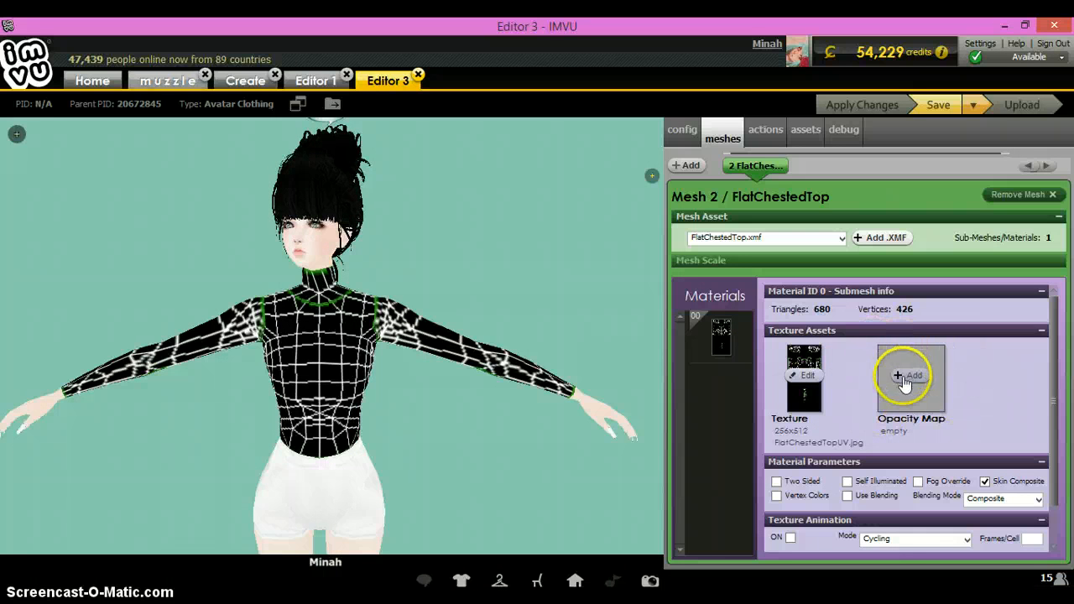
- Load ukyc from Open image as the top's Opacity Map and apply the changes to the avatar
{"action": "left_click", "coordinate": [896, 376]}
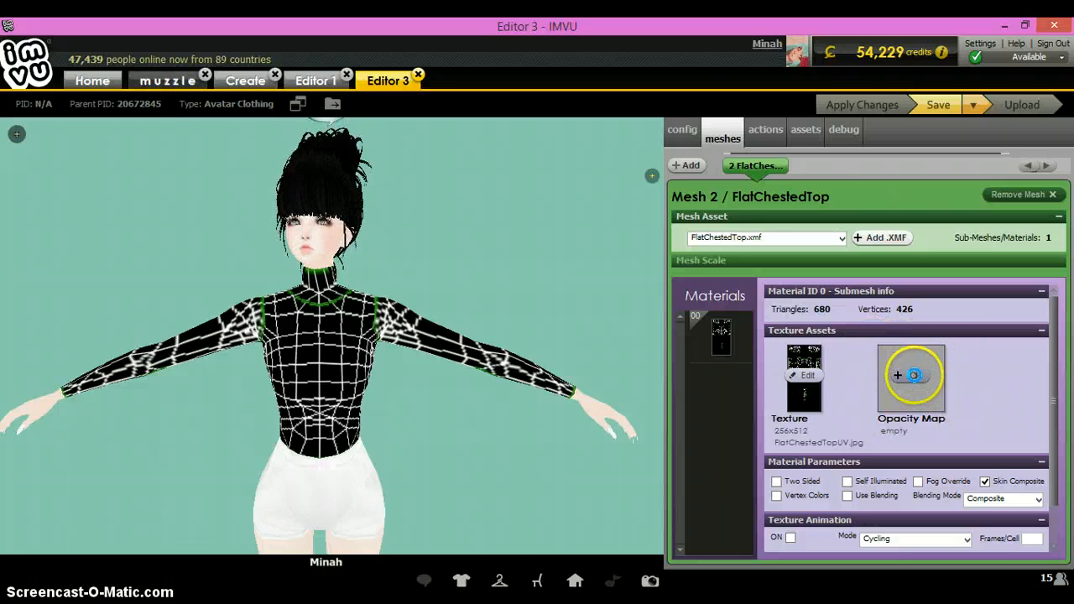
{"action": "left_click", "coordinate": [911, 376]}
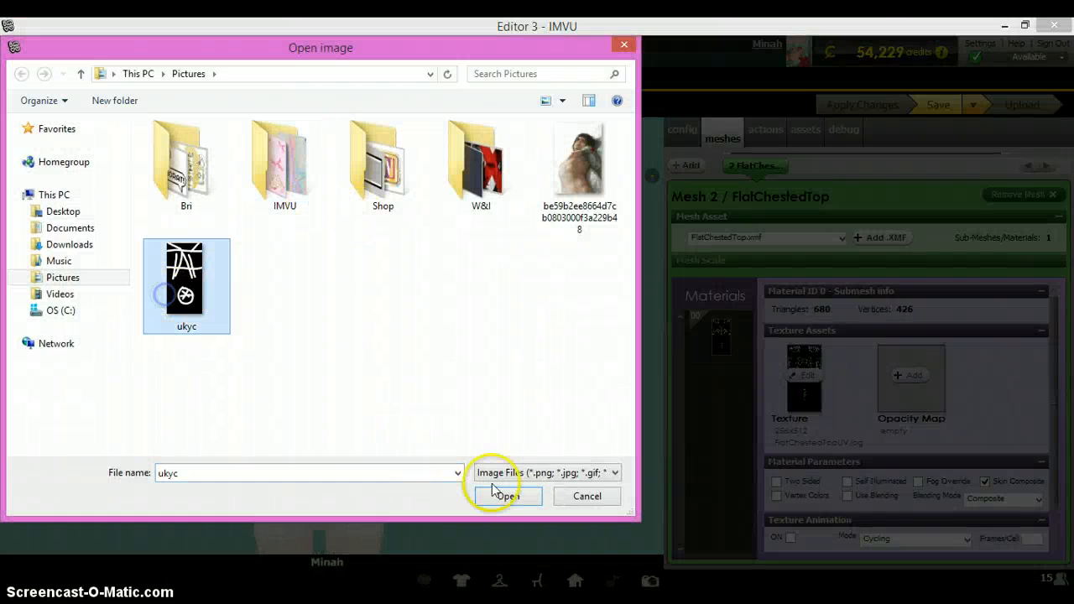
{"action": "left_click", "coordinate": [507, 497]}
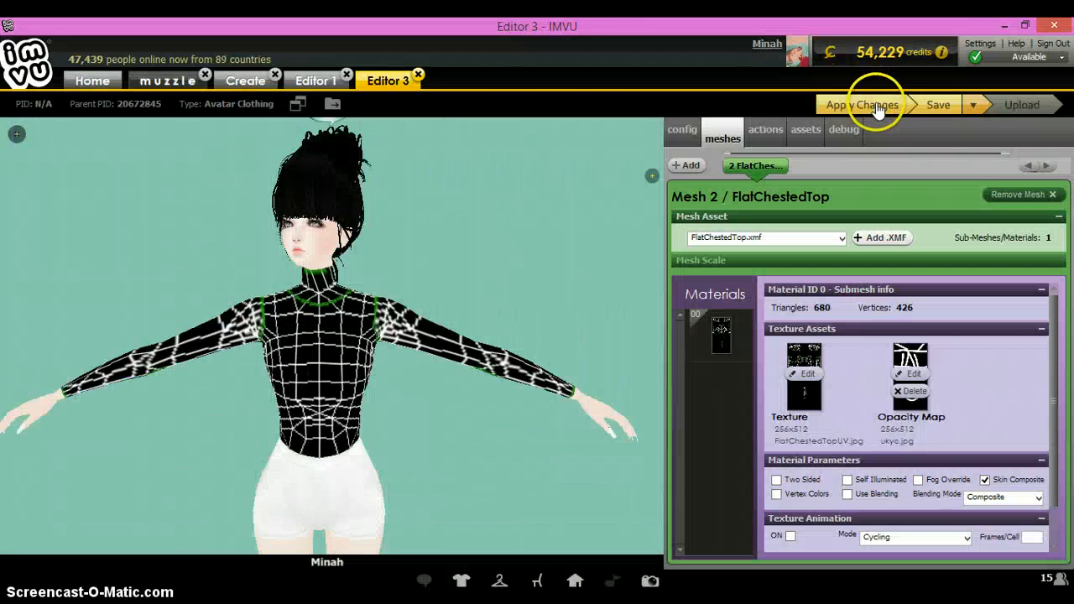
{"action": "left_click", "coordinate": [859, 104]}
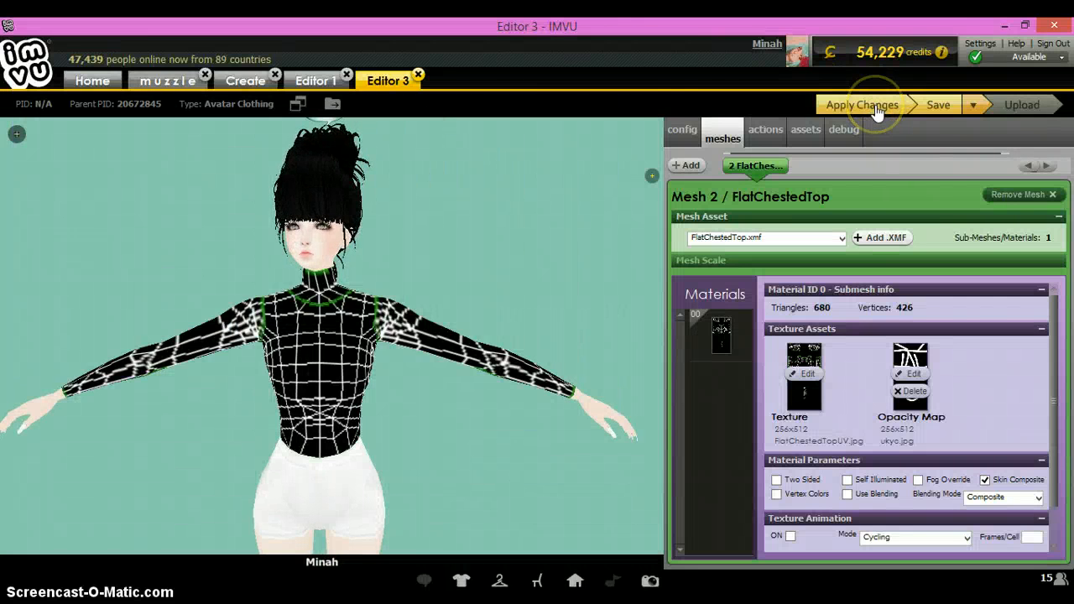
{"action": "left_click", "coordinate": [861, 104]}
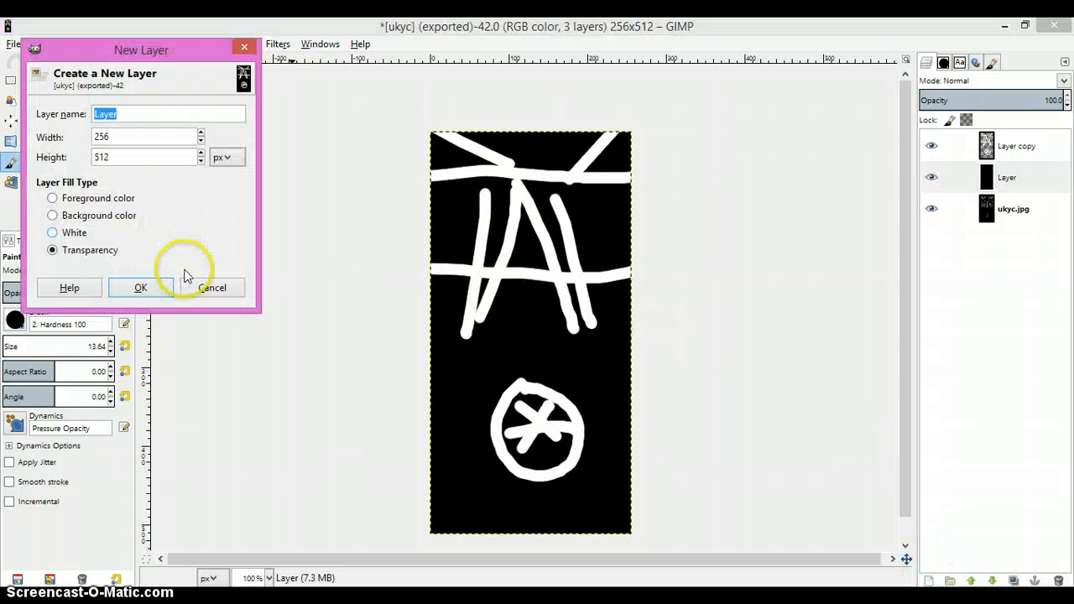
- Confirm the new transparent Layer #1 and select it in the Layers panel
{"action": "left_click", "coordinate": [141, 289]}
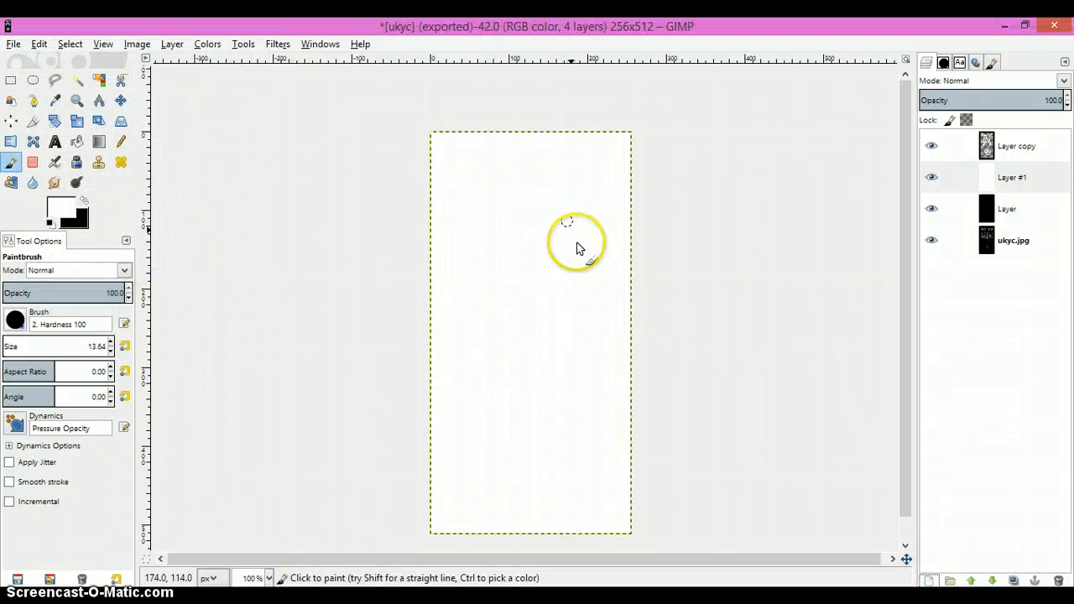
{"action": "left_click", "coordinate": [1010, 178]}
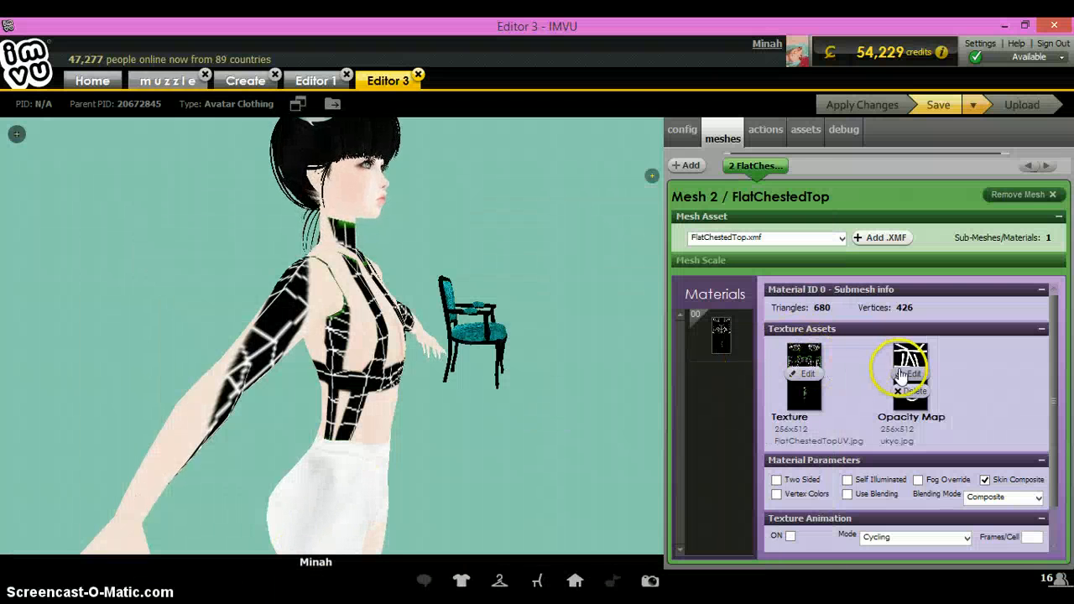
- Replace the top's Texture with the ukyc image from Pictures and apply it to the avatar
{"action": "left_click", "coordinate": [910, 372]}
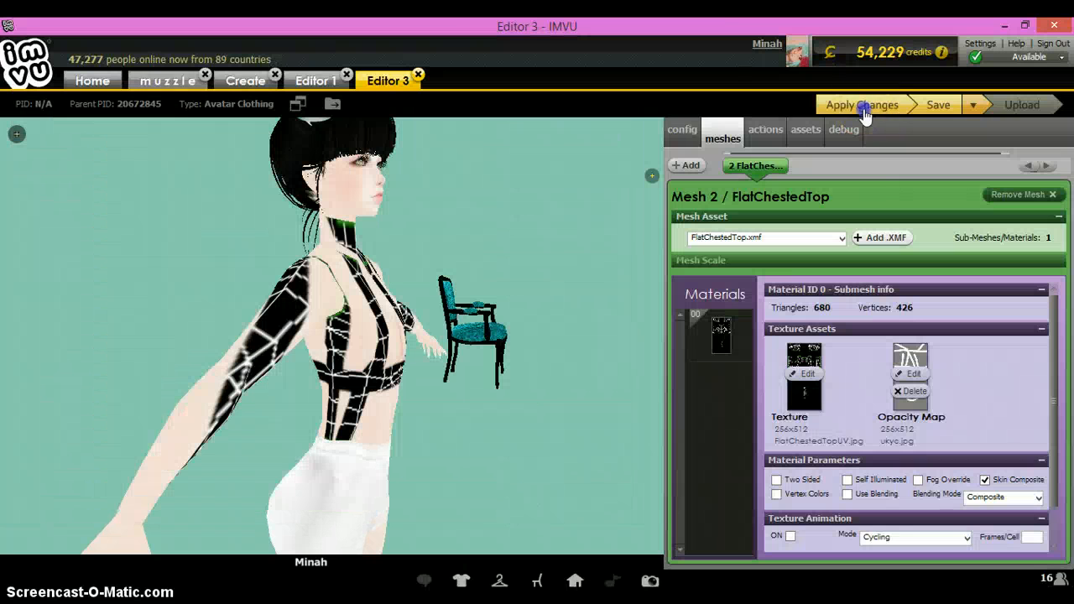
{"action": "left_click", "coordinate": [859, 104]}
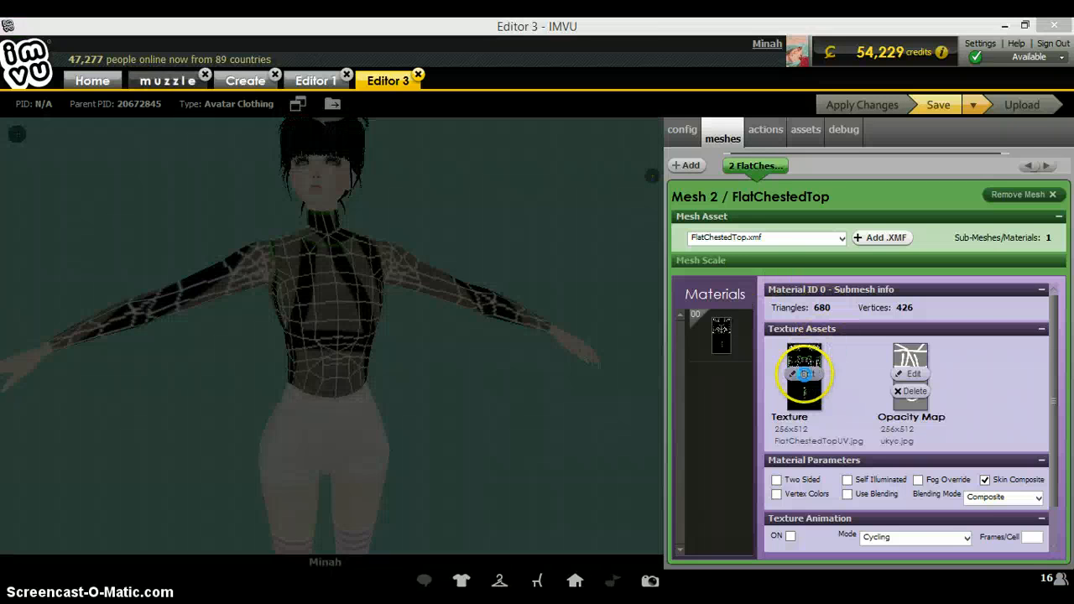
{"action": "left_click", "coordinate": [804, 373]}
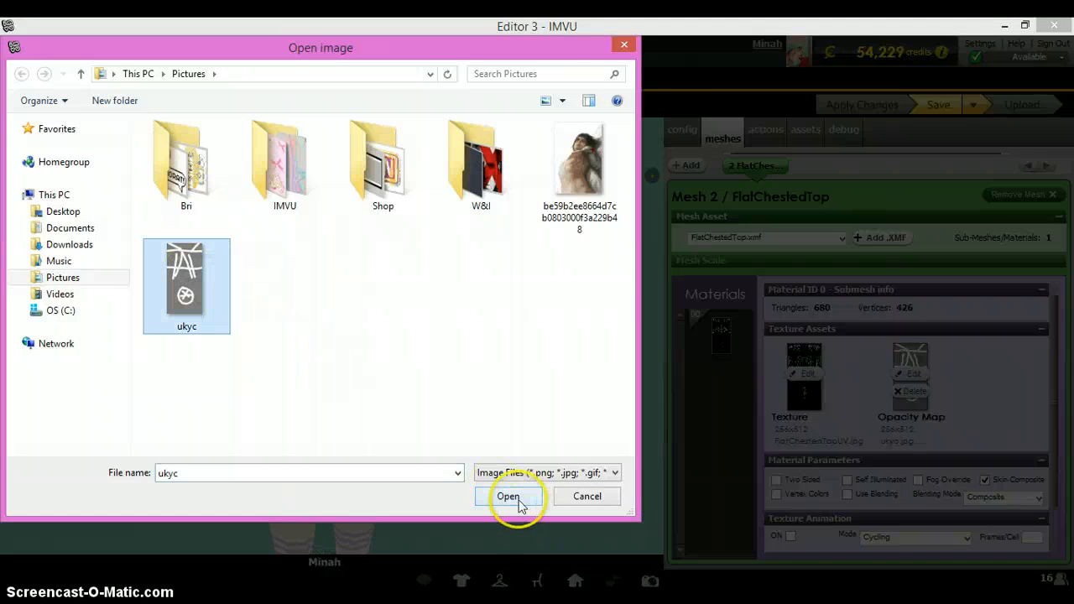
{"action": "left_click", "coordinate": [507, 497]}
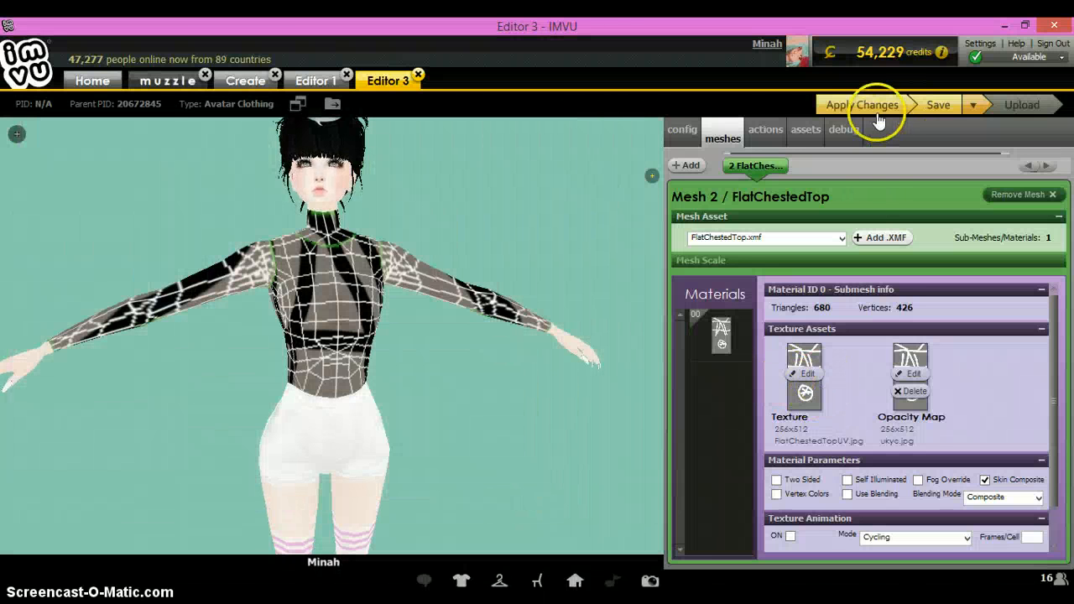
{"action": "left_click", "coordinate": [861, 105]}
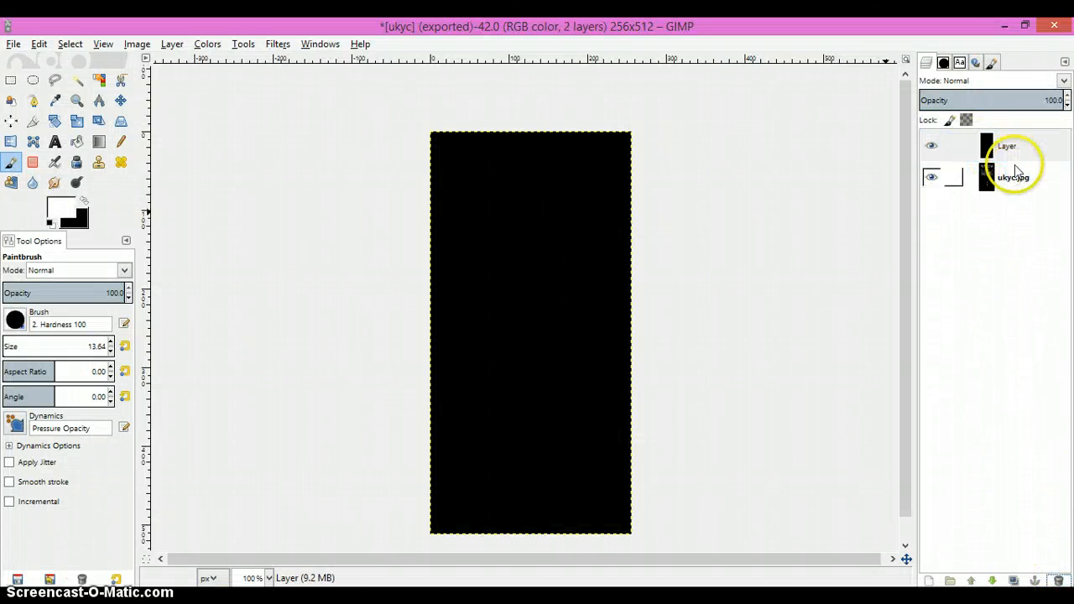
- Select and rename the black fill layer, hide the wireframe overlay, then select the wireframe layer
{"action": "left_click", "coordinate": [1007, 144]}
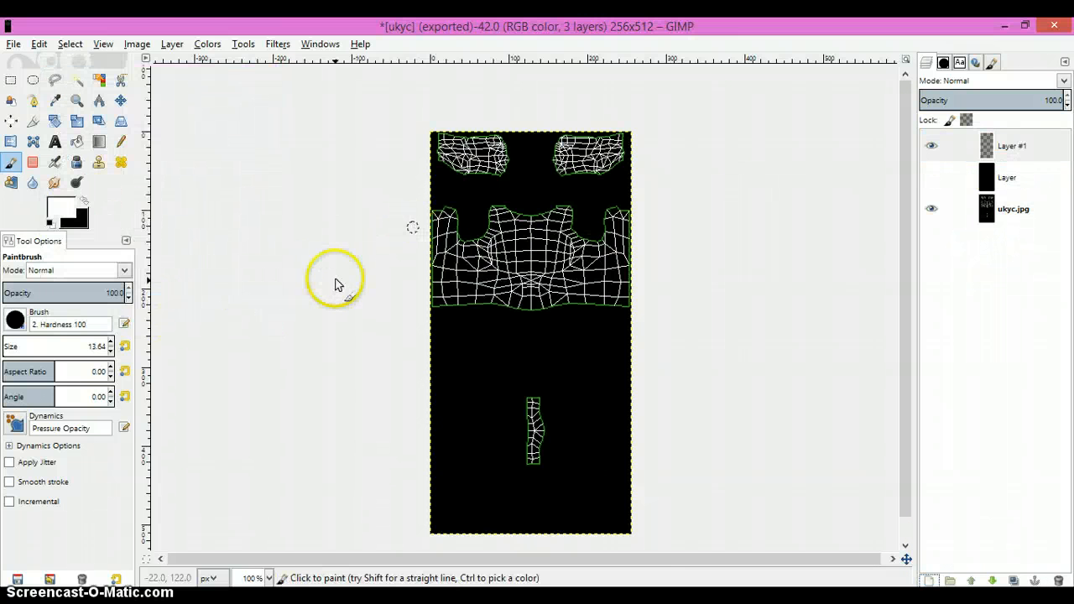
{"action": "mouse_move", "coordinate": [322, 255]}
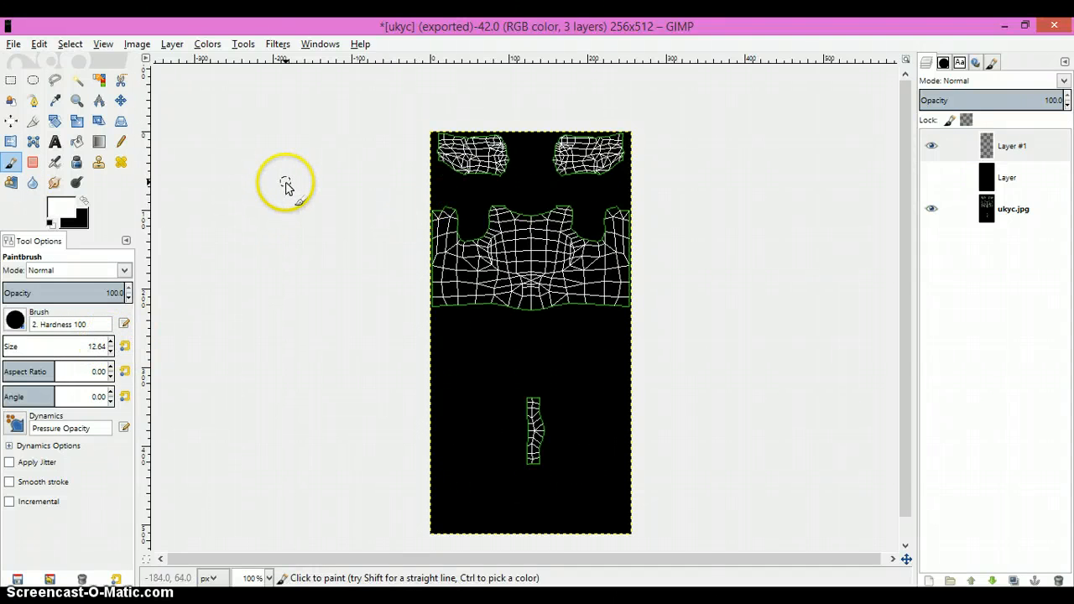
{"action": "left_click", "coordinate": [1010, 144]}
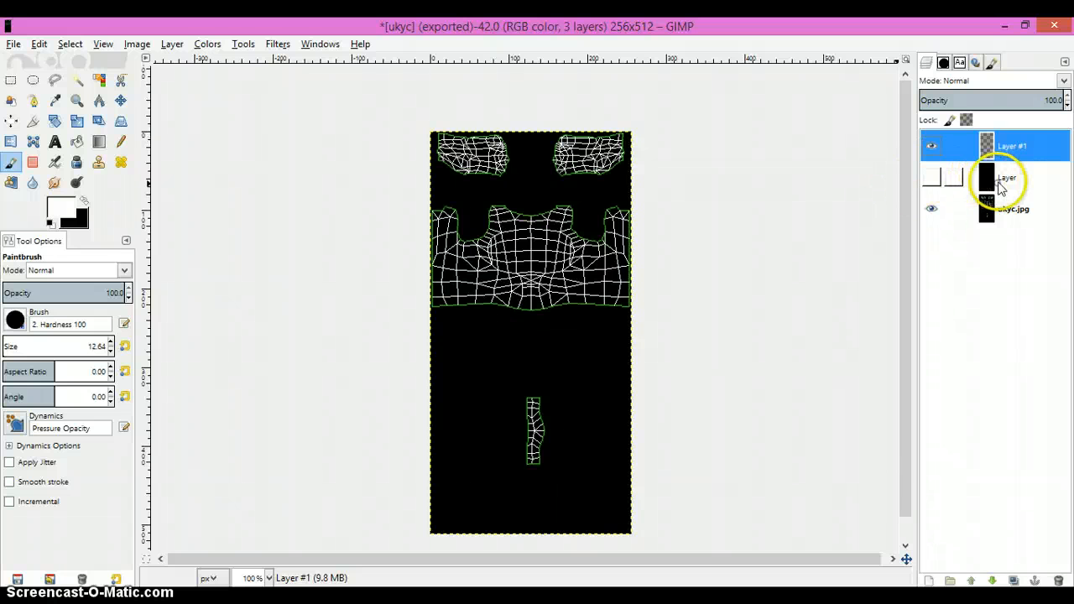
{"action": "left_click", "coordinate": [1007, 178]}
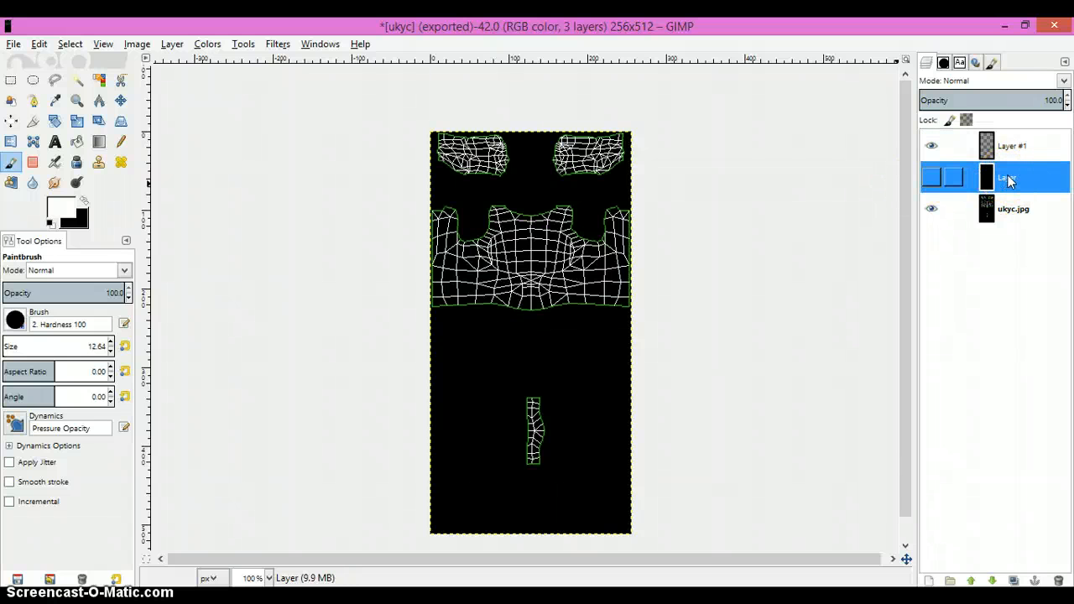
{"action": "double_click", "coordinate": [1010, 178]}
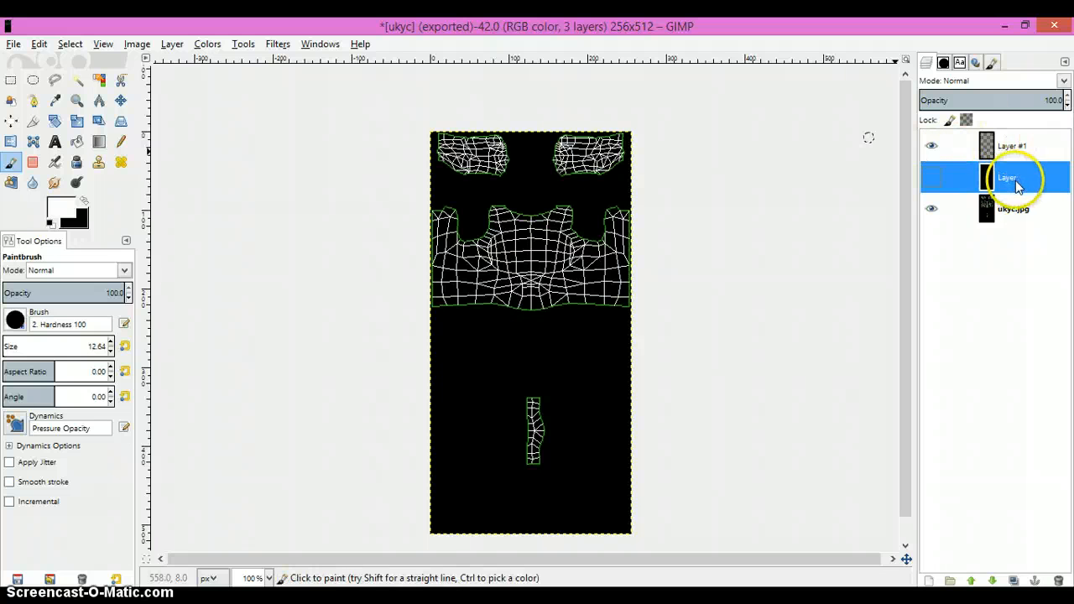
{"action": "left_click", "coordinate": [931, 178]}
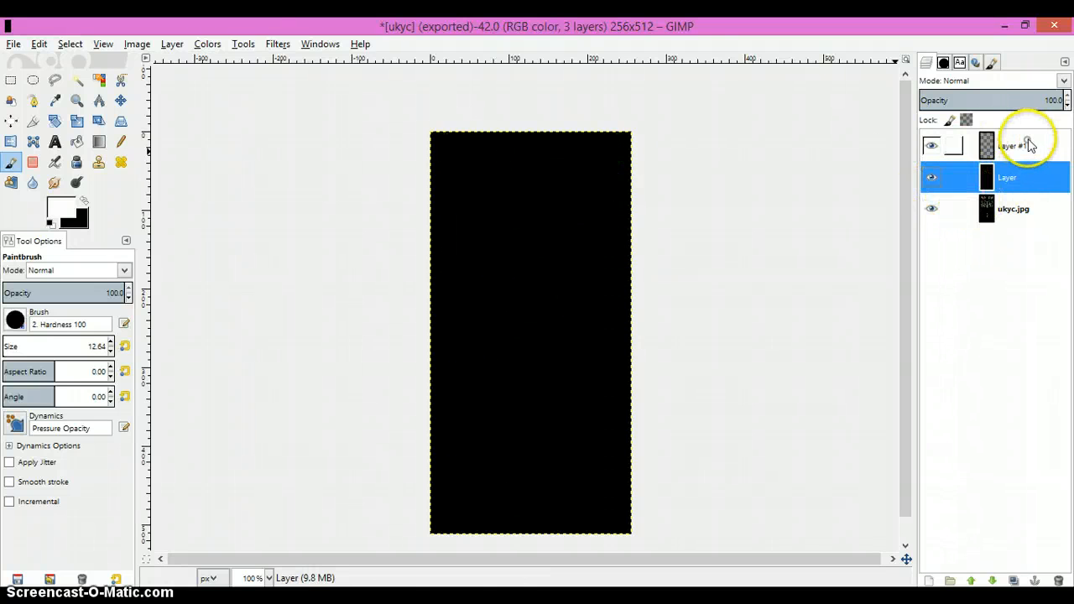
{"action": "left_click", "coordinate": [1010, 144]}
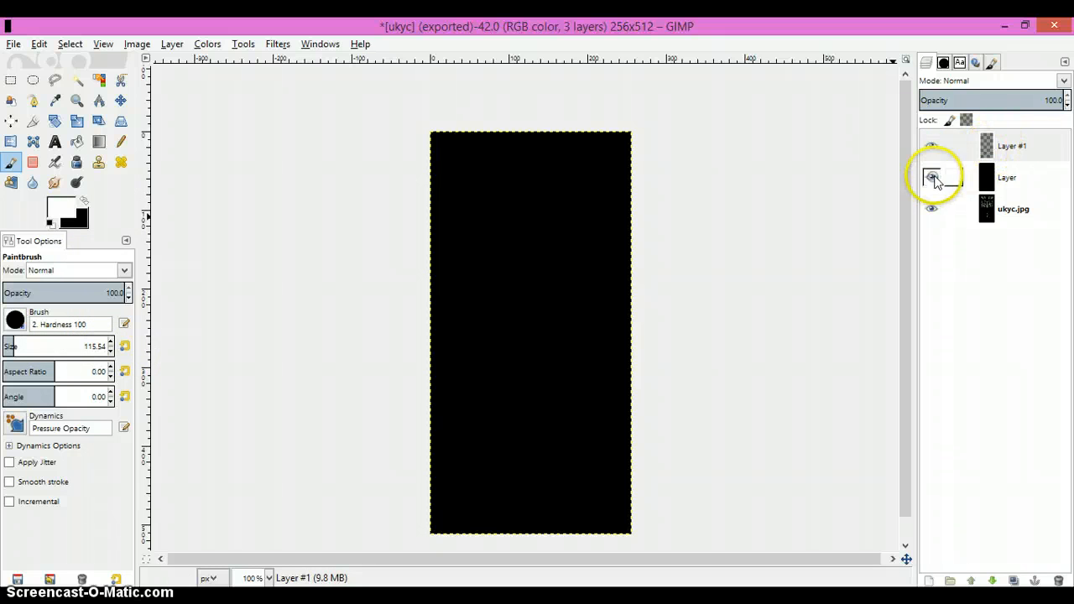
- Hide the black fill layer and brush a broad white stroke down the upper torso area
{"action": "left_click", "coordinate": [932, 144]}
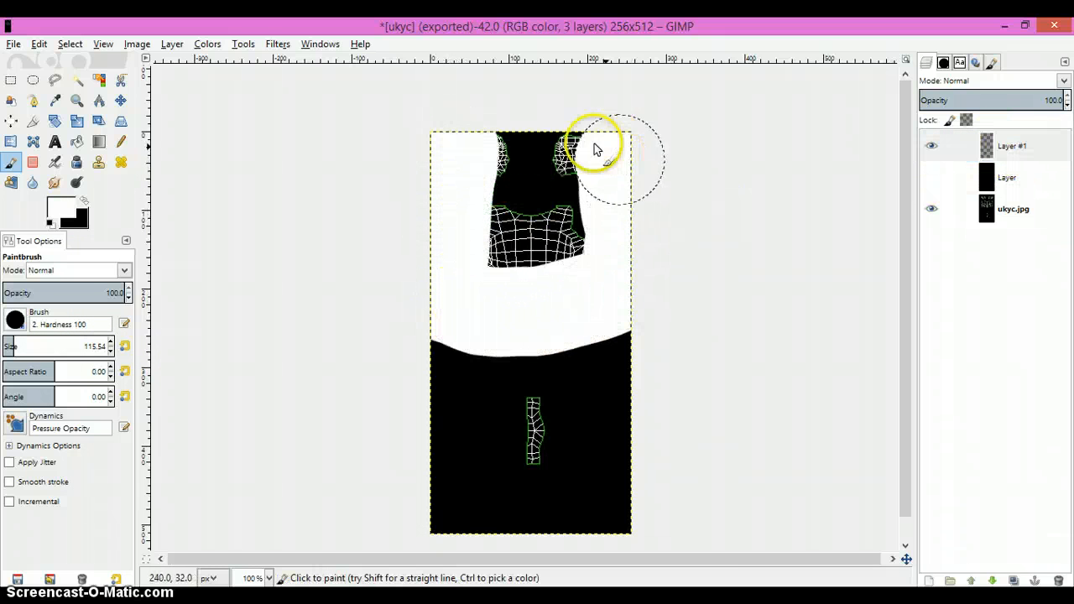
{"action": "left_click_drag", "start_coordinate": [596, 143], "coordinate": [534, 462]}
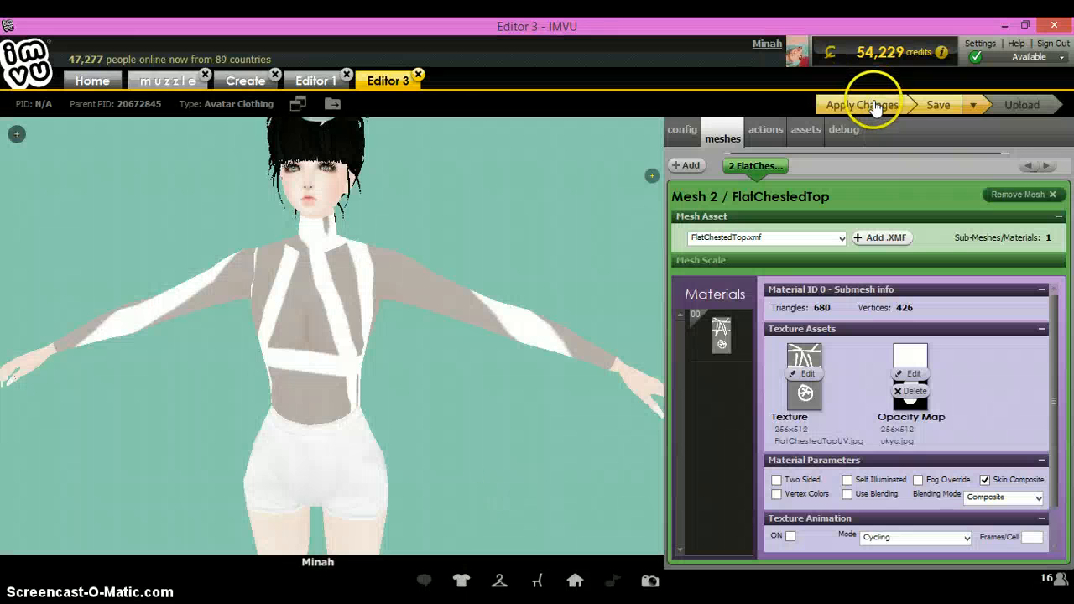
- Apply the painted map to the top and reapply to preview the striped result on the avatar
{"action": "left_click", "coordinate": [860, 104]}
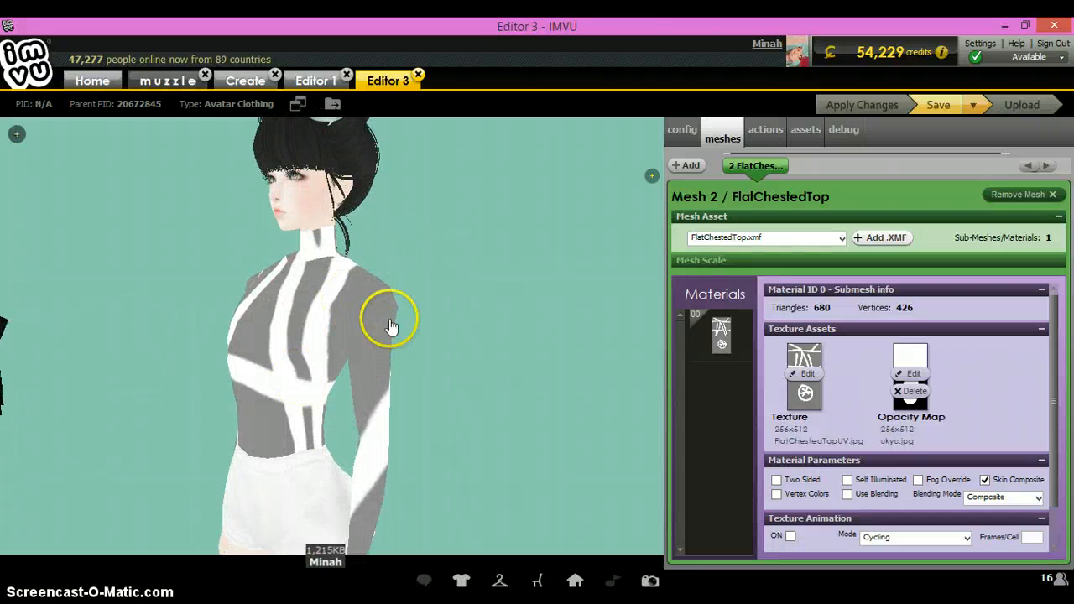
{"action": "left_click", "coordinate": [807, 373]}
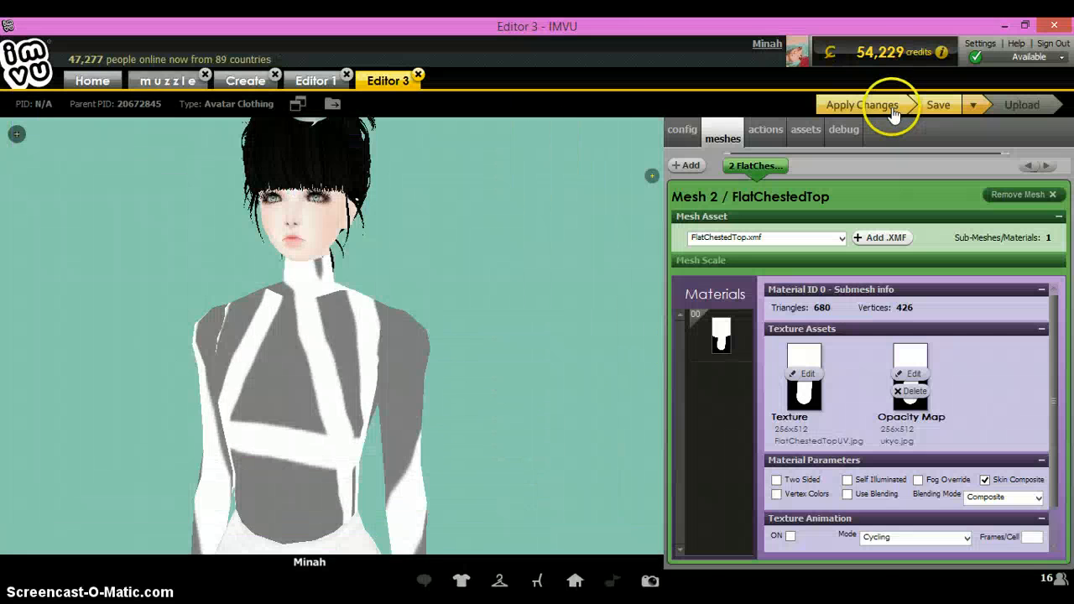
{"action": "left_click", "coordinate": [861, 104]}
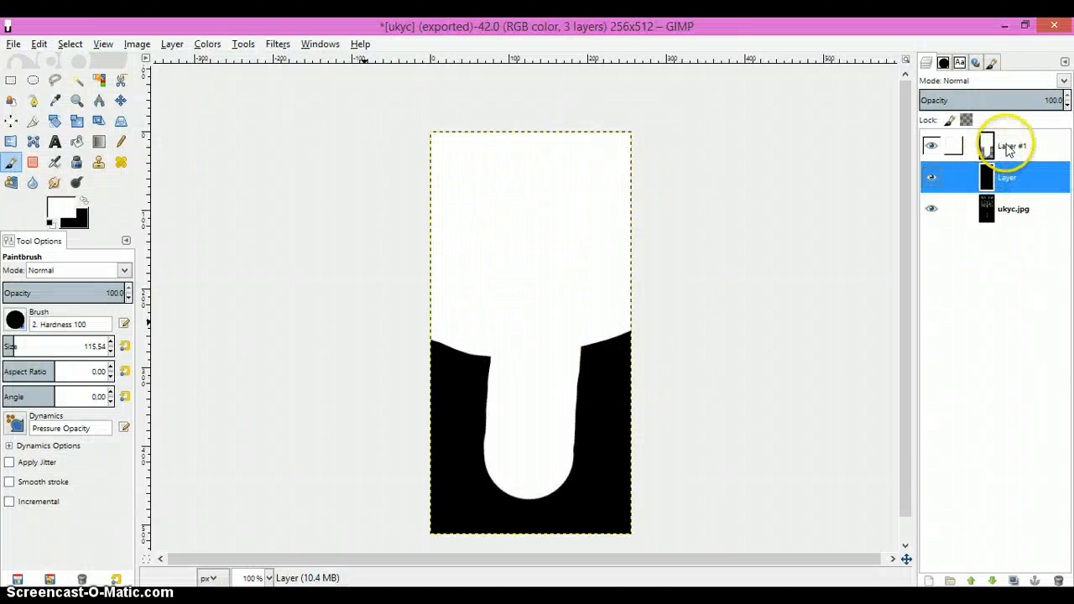
- Lower the white layer's opacity so the wireframe shows through and switch the paint colour to black
{"action": "left_click", "coordinate": [1007, 178]}
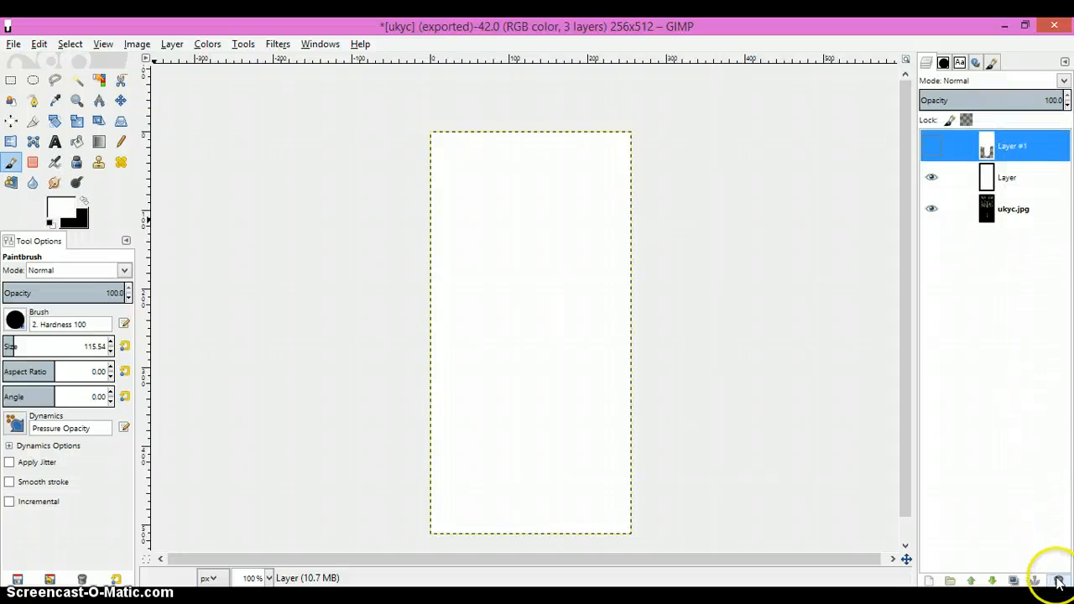
{"action": "left_click", "coordinate": [1055, 581]}
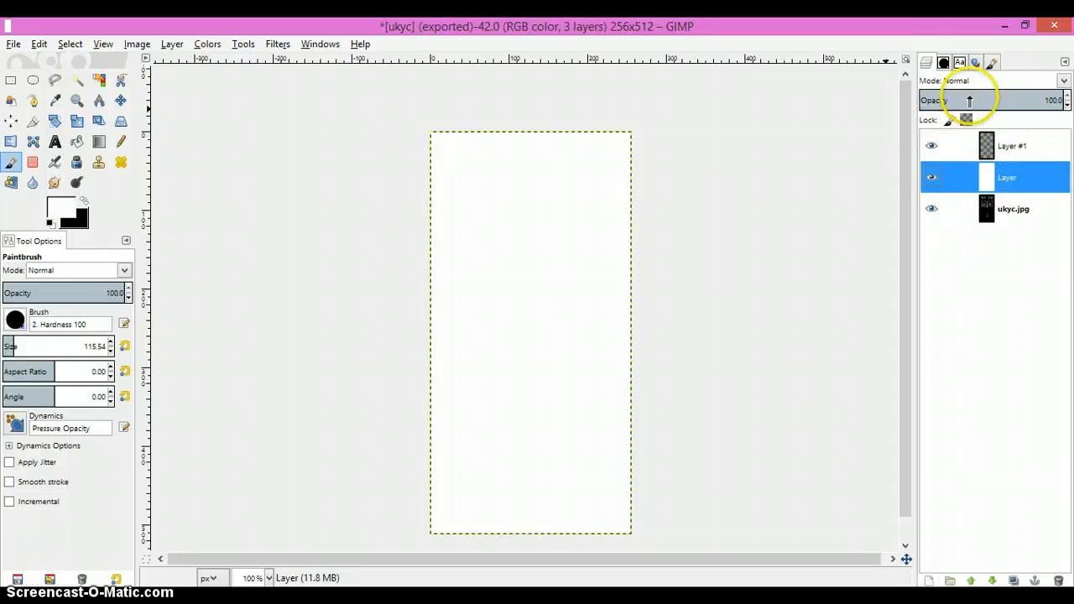
{"action": "left_click_drag", "start_coordinate": [1007, 101], "coordinate": [970, 100]}
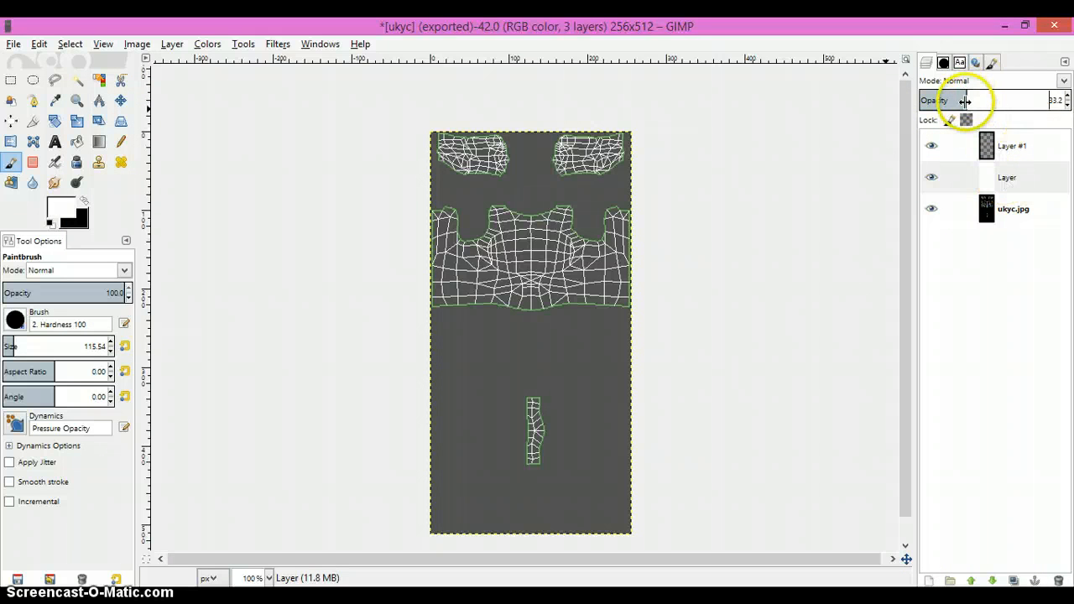
{"action": "left_click", "coordinate": [1011, 145]}
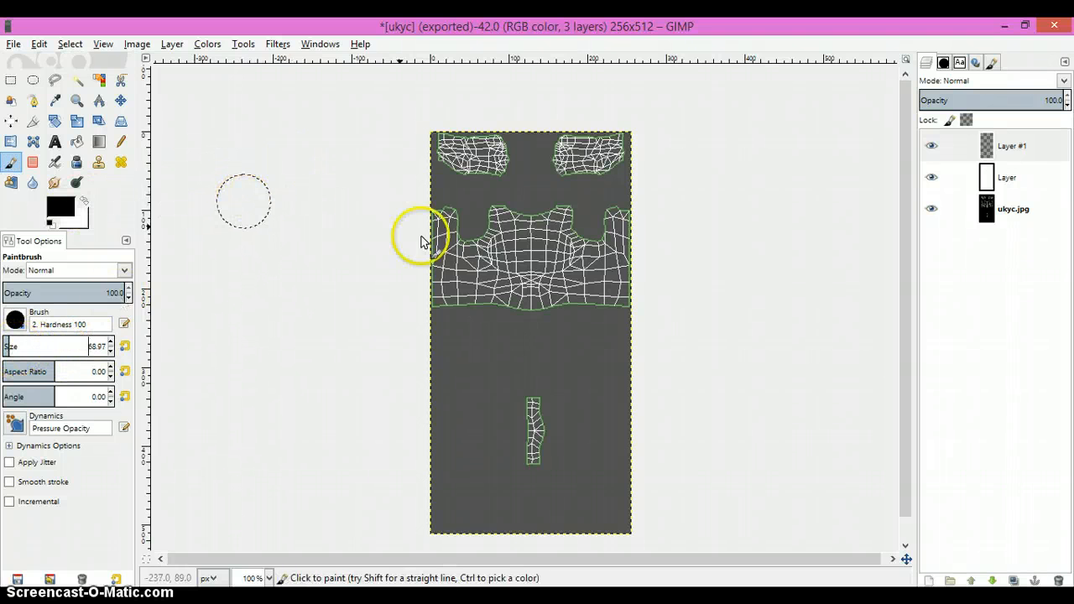
{"action": "left_click", "coordinate": [268, 577]}
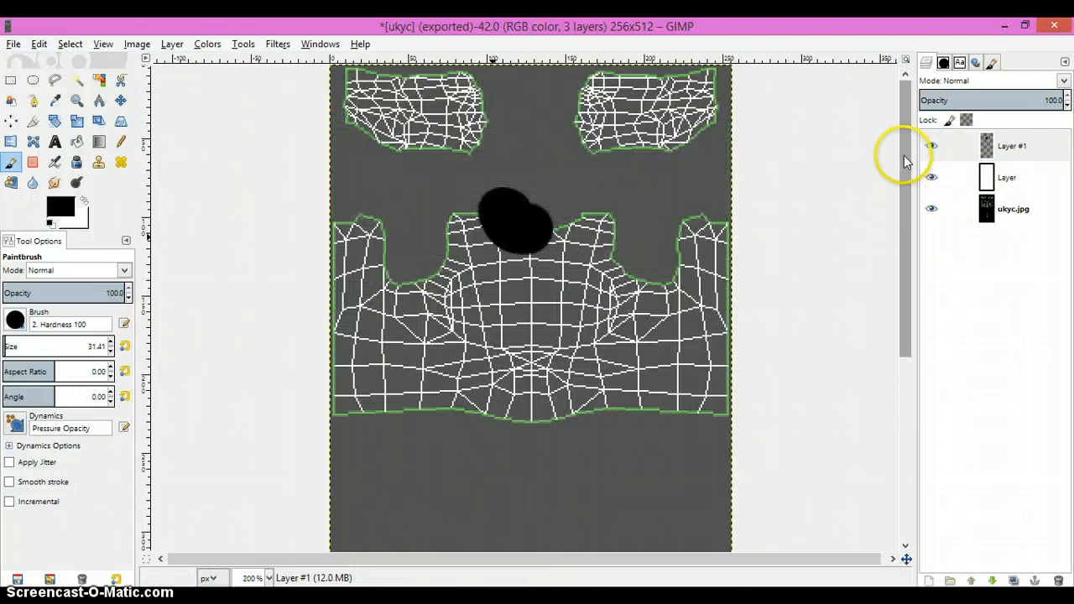
- Paint black blobs over the left shoulder and left armhole regions of the map
{"action": "left_click", "coordinate": [1010, 144]}
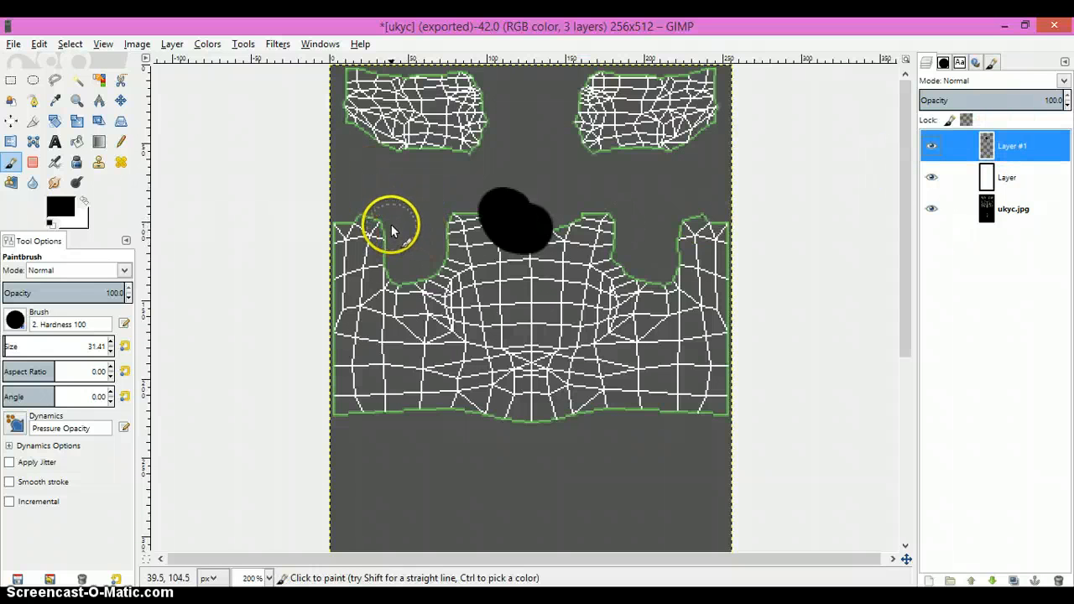
{"action": "mouse_move", "coordinate": [352, 80]}
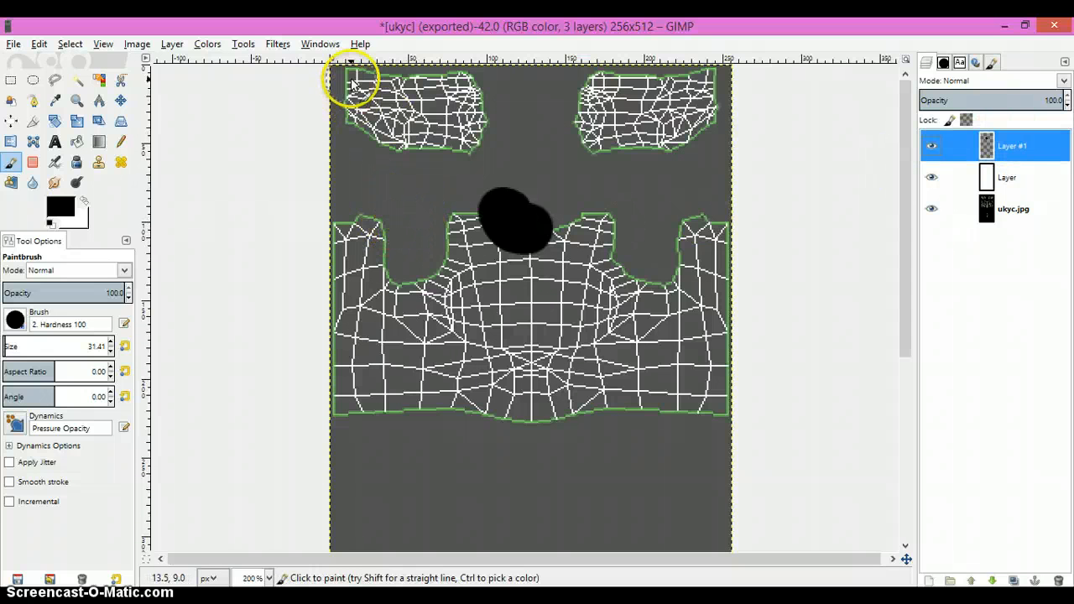
{"action": "left_click_drag", "start_coordinate": [353, 84], "coordinate": [461, 93]}
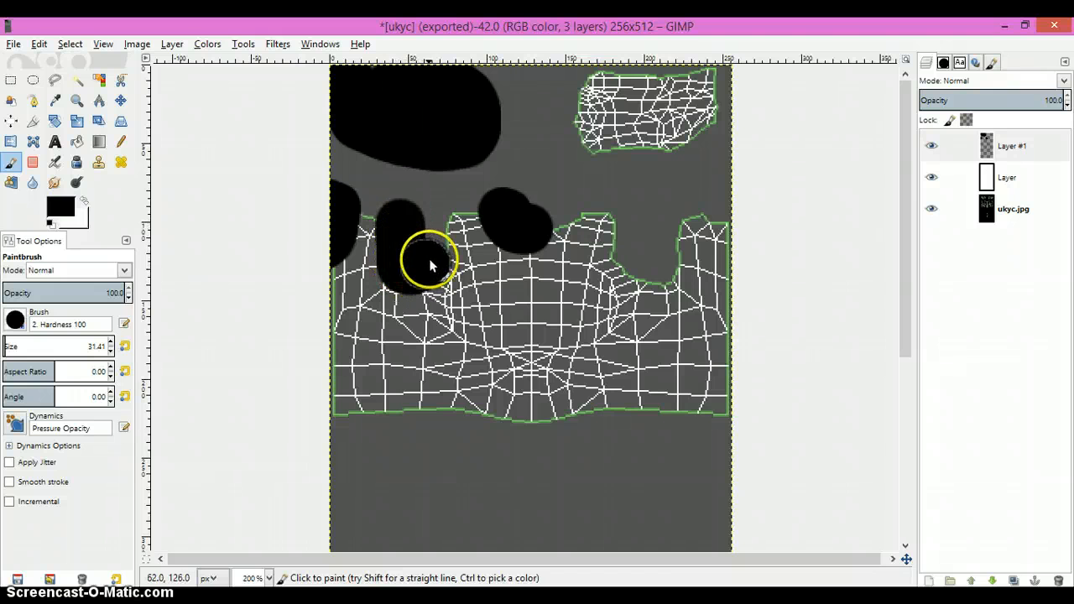
{"action": "left_click", "coordinate": [423, 269]}
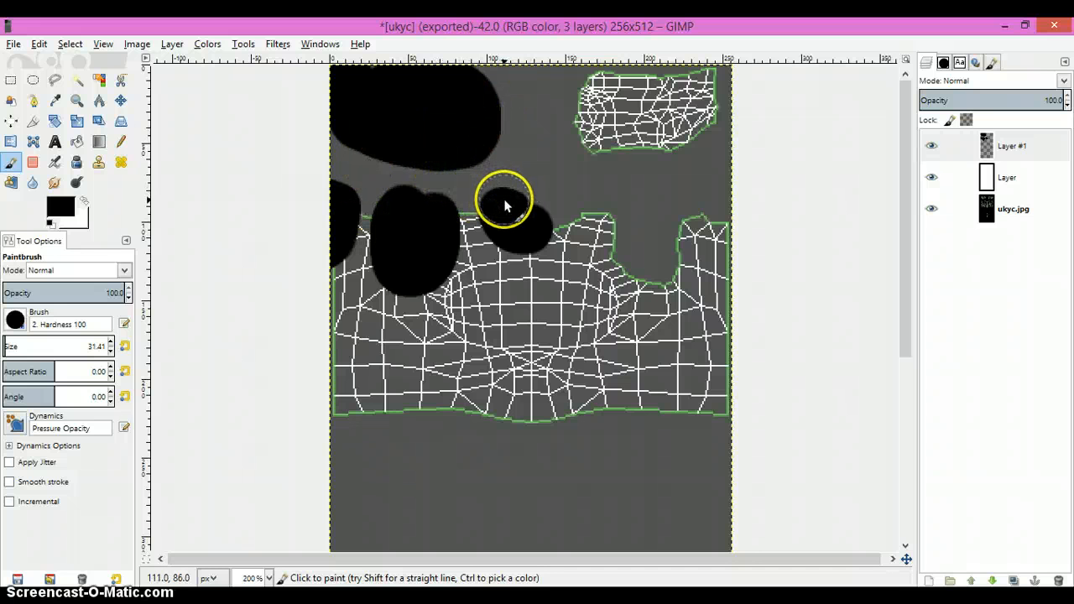
{"action": "mouse_move", "coordinate": [500, 215]}
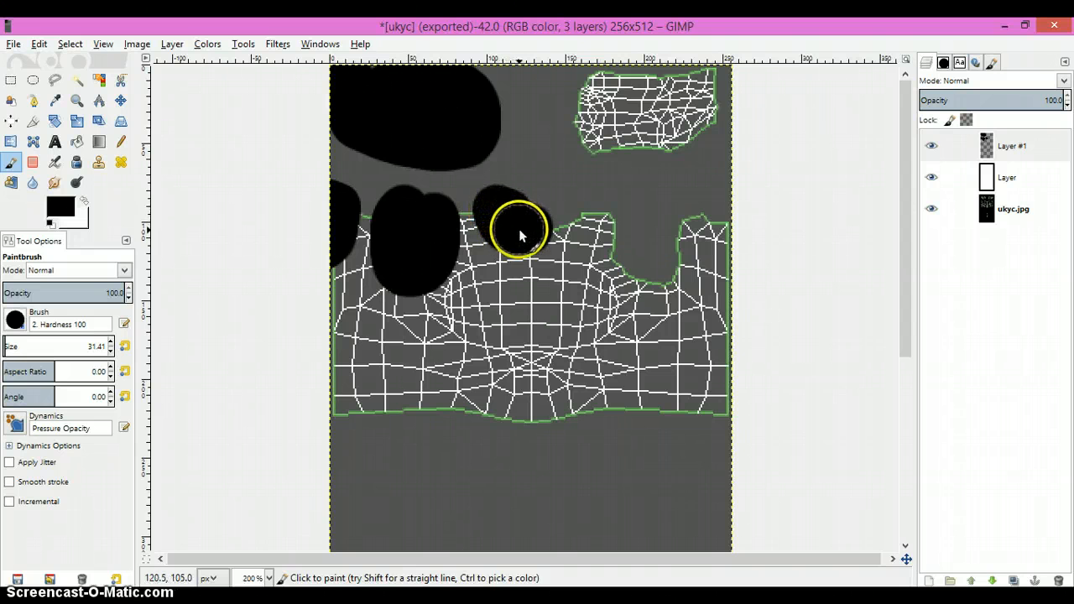
{"action": "mouse_move", "coordinate": [507, 238]}
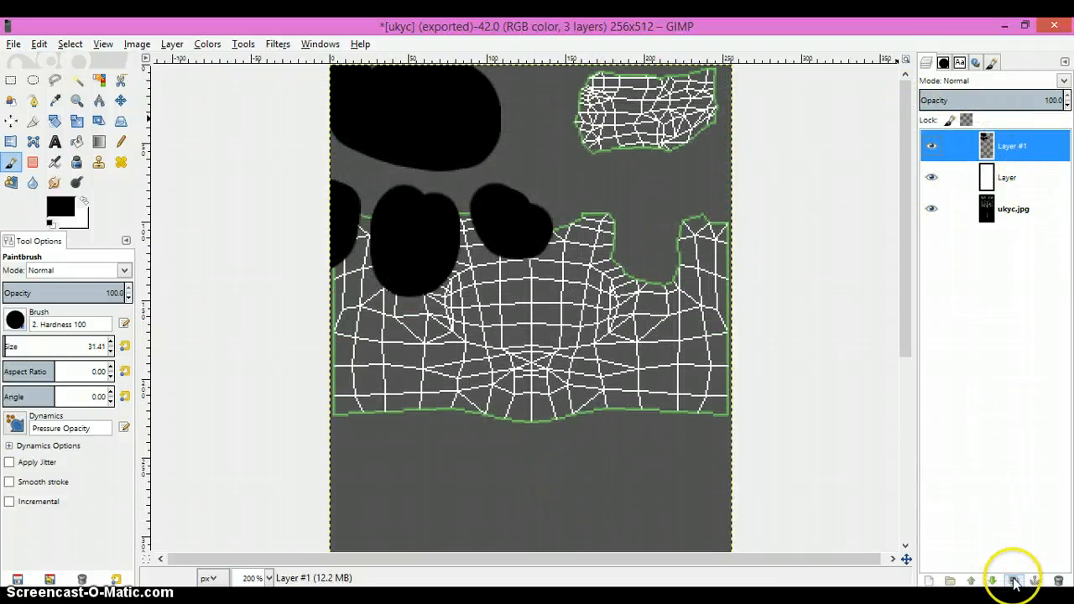
- Duplicate the black-shapes layer, flip the copy horizontally, and raise the white layer's opacity
{"action": "left_click", "coordinate": [1013, 581]}
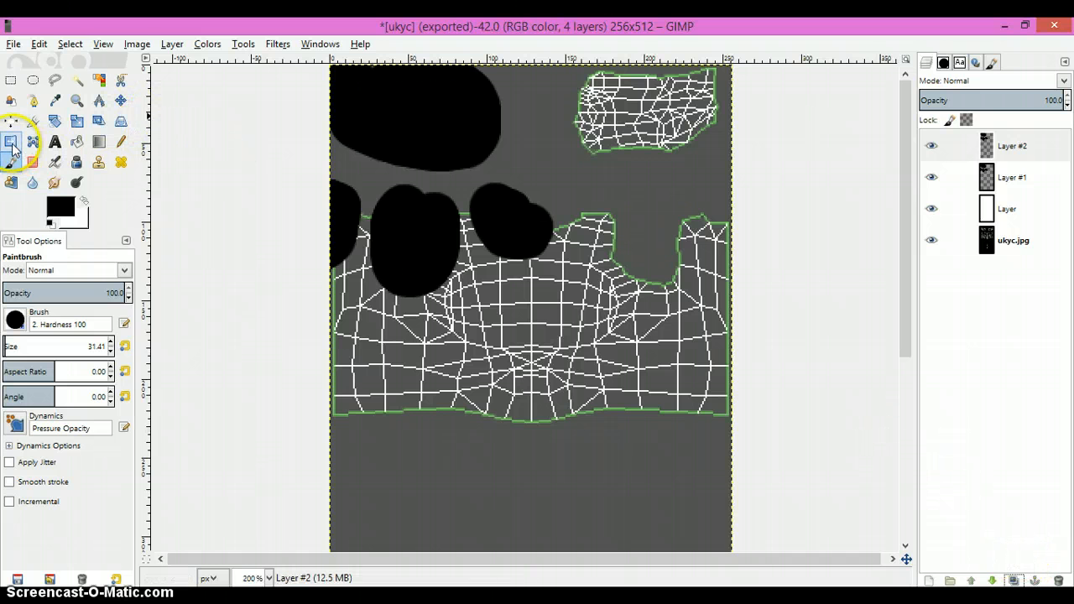
{"action": "left_click", "coordinate": [12, 141]}
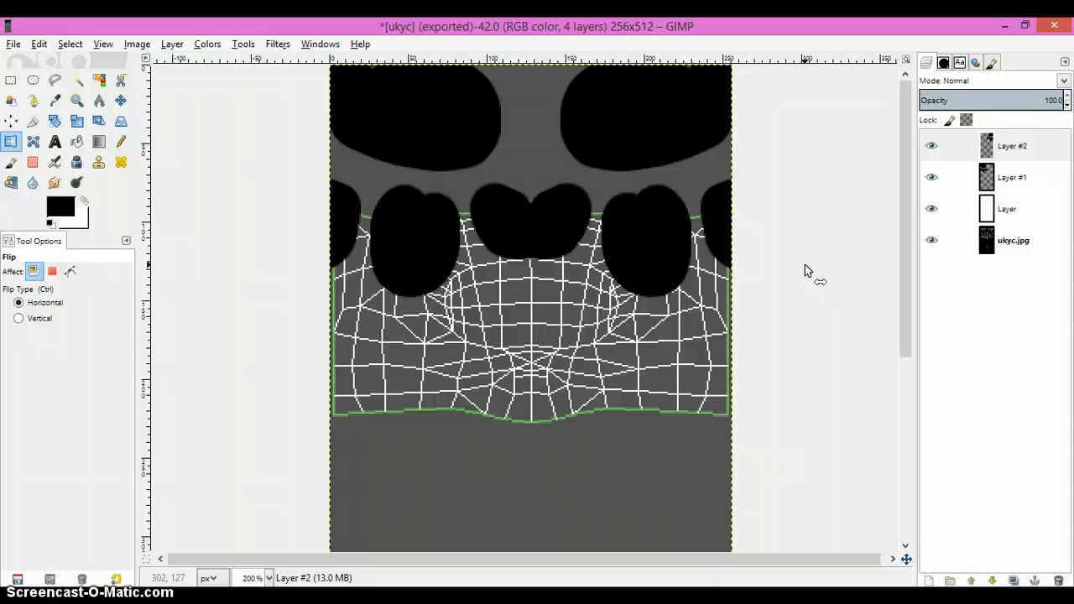
{"action": "left_click", "coordinate": [1007, 209]}
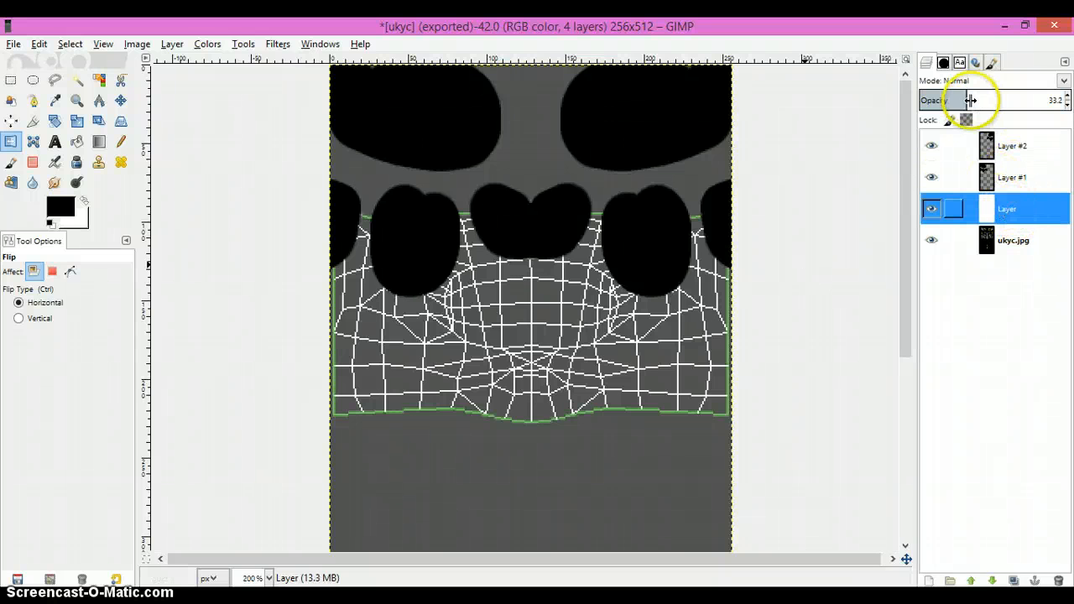
{"action": "left_click_drag", "start_coordinate": [948, 100], "coordinate": [1060, 101]}
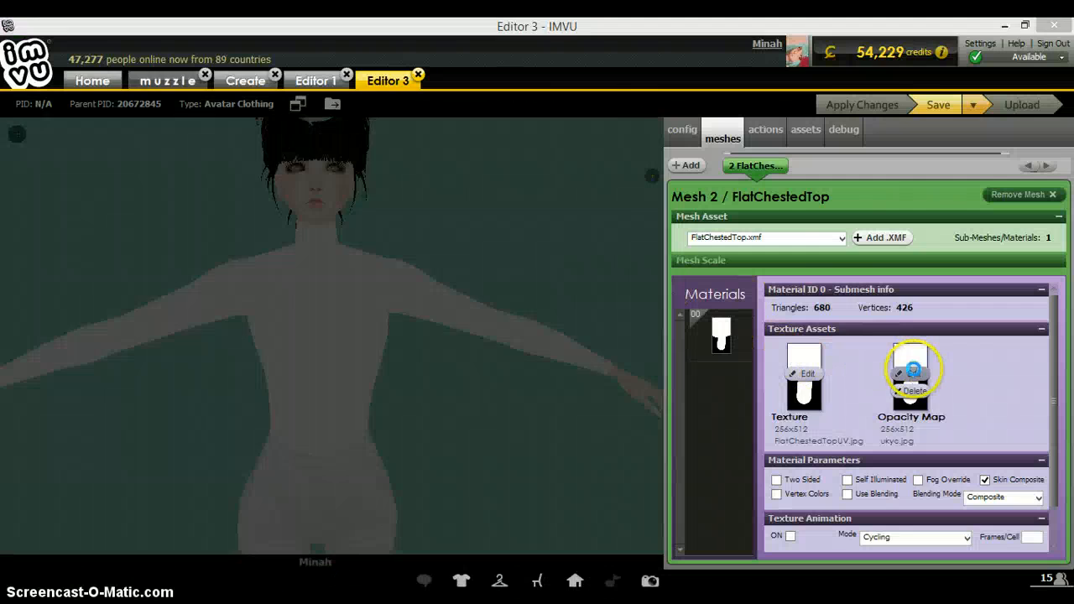
- Load the ukyc image as the top's opacity map and apply the changes to the avatar
{"action": "left_click", "coordinate": [898, 373]}
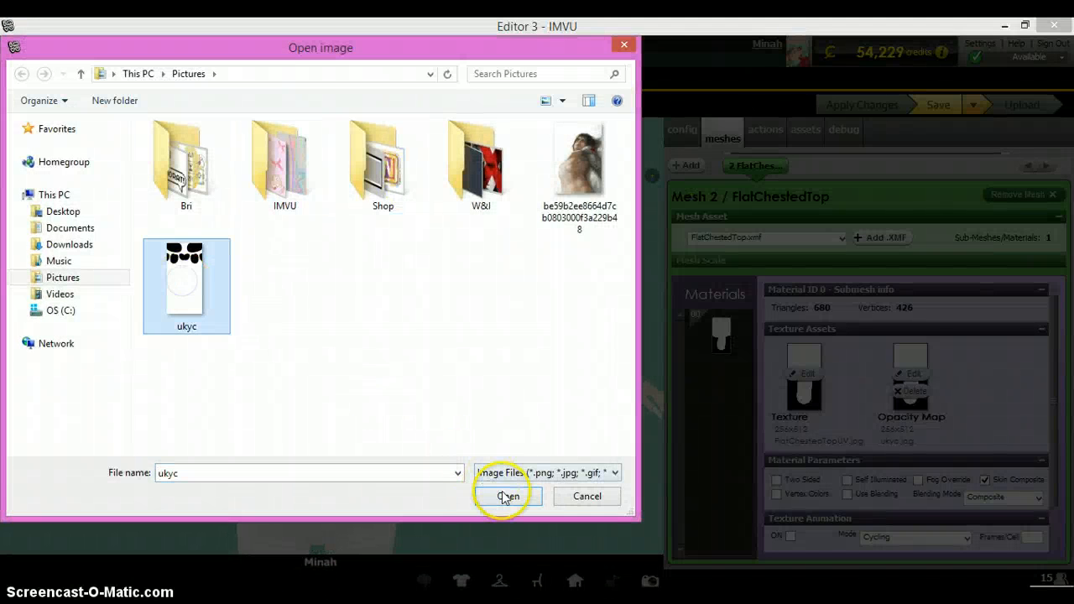
{"action": "left_click", "coordinate": [507, 497]}
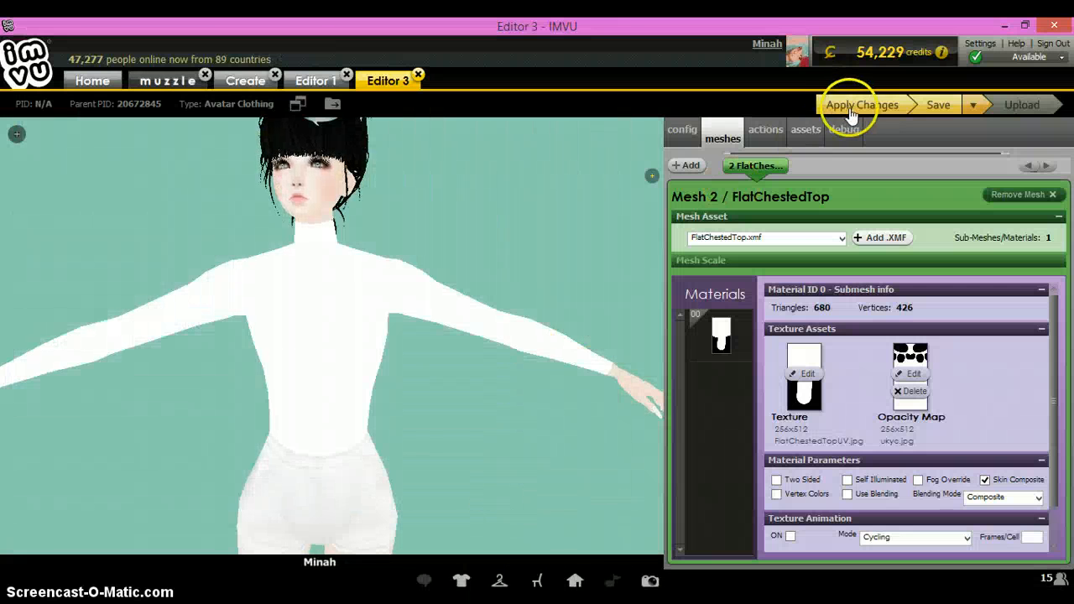
{"action": "left_click", "coordinate": [861, 104]}
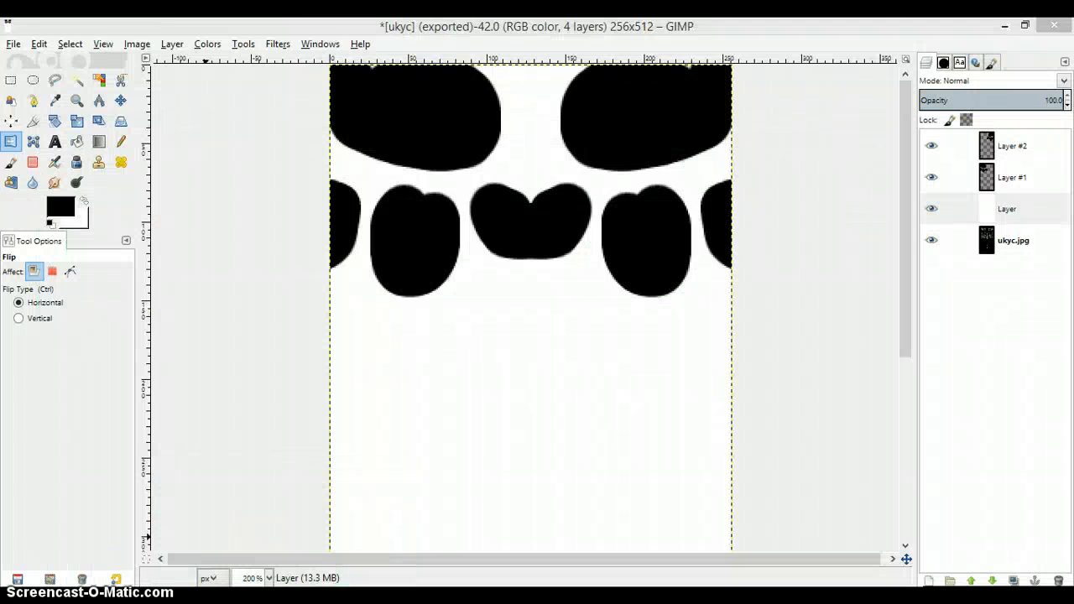
- Hide the white base layer to reveal the UV wireframe and add a new empty layer above it
{"action": "scroll", "scroll_direction": "down", "scroll_amount": 3}
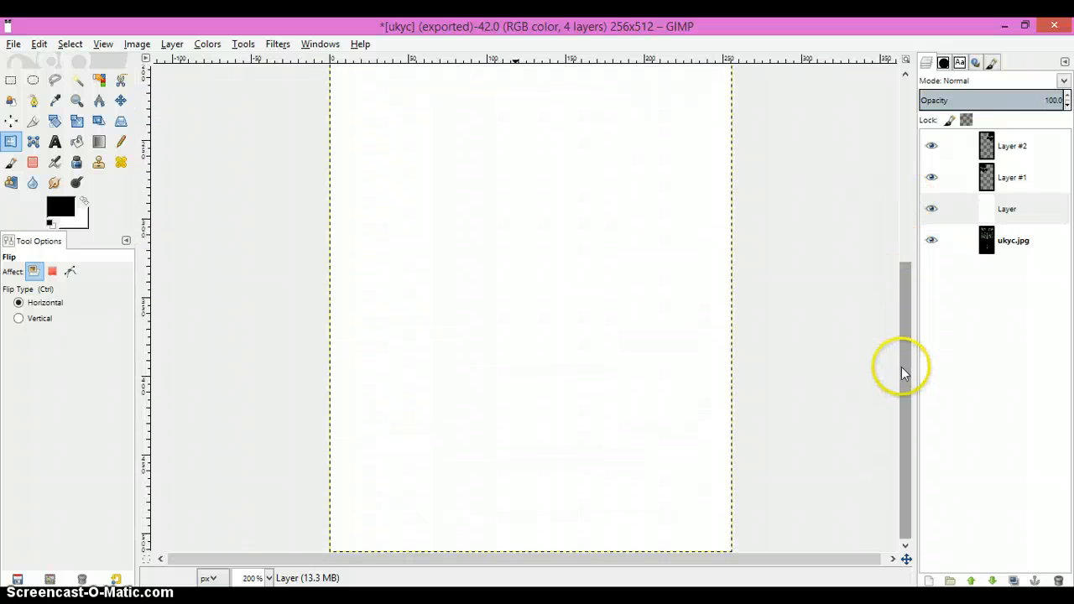
{"action": "left_click", "coordinate": [1007, 208]}
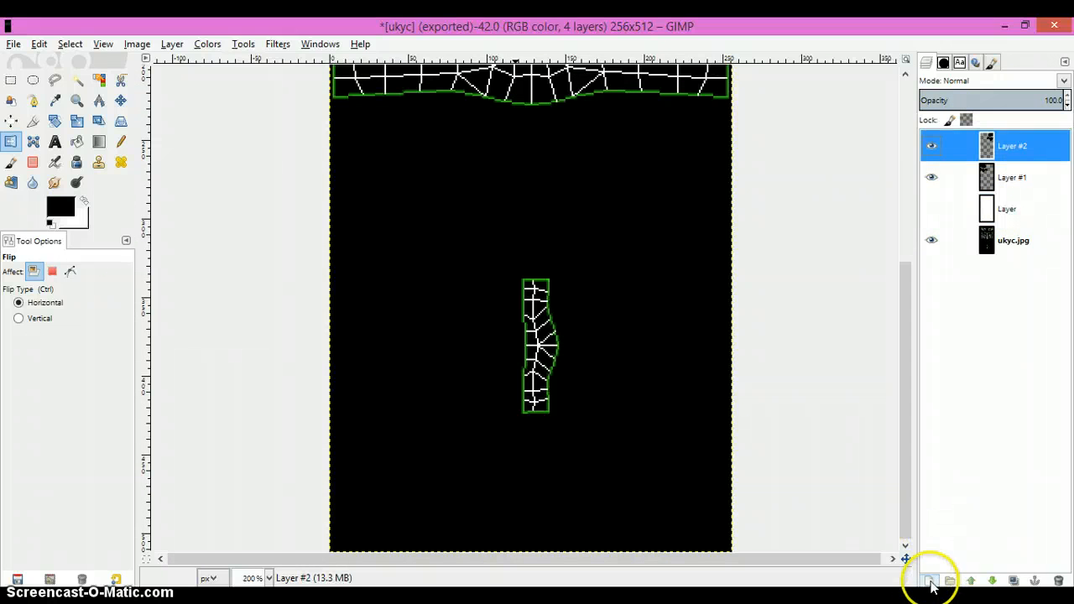
{"action": "left_click", "coordinate": [930, 581]}
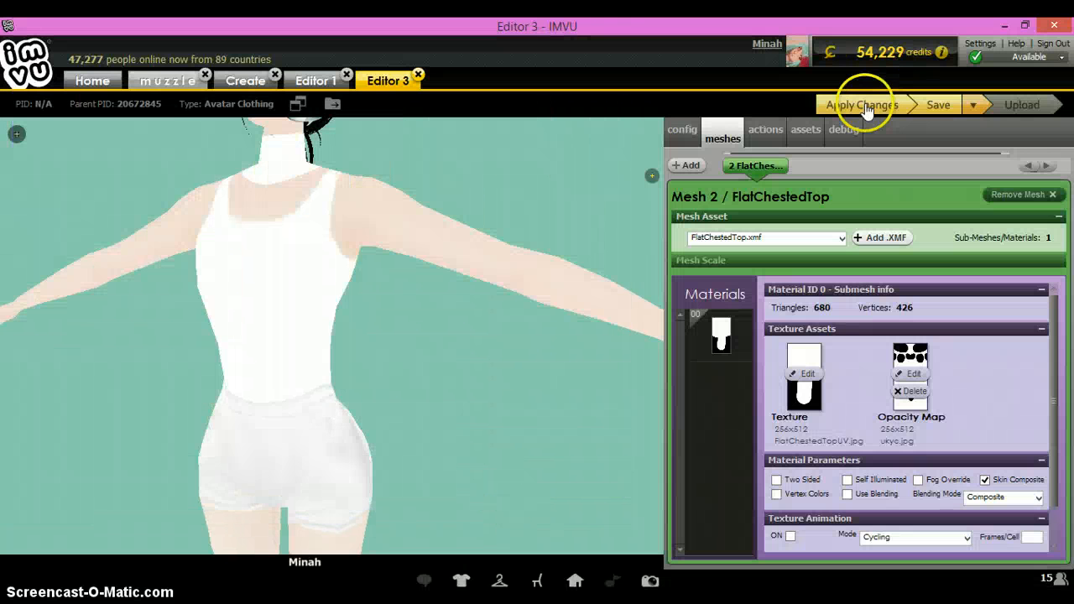
- Apply the changes so the avatar's white top shows without sleeves
{"action": "left_click", "coordinate": [863, 105]}
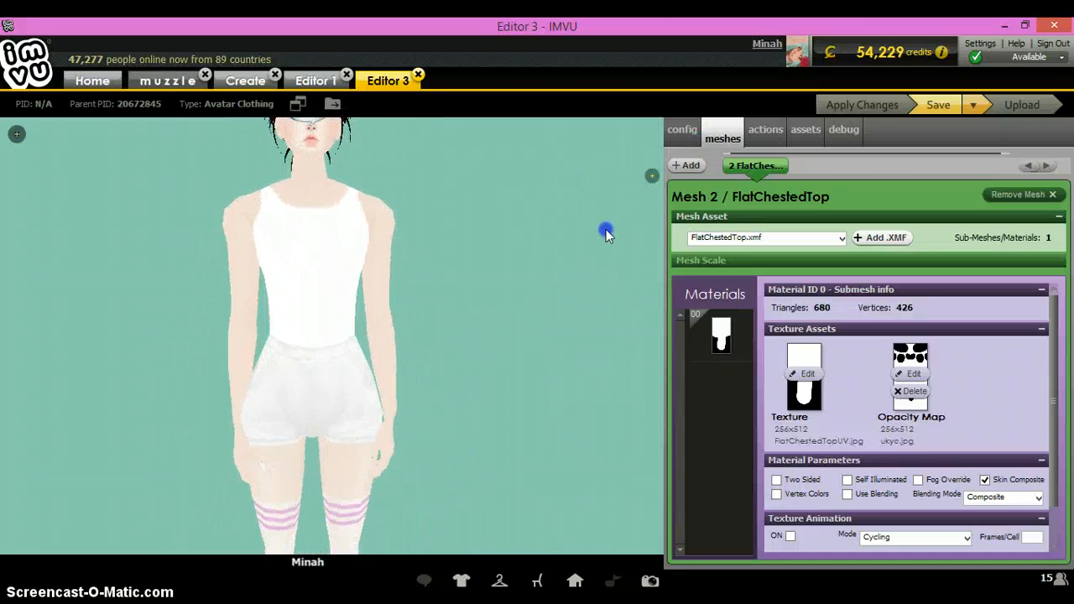
{"action": "mouse_move", "coordinate": [624, 282]}
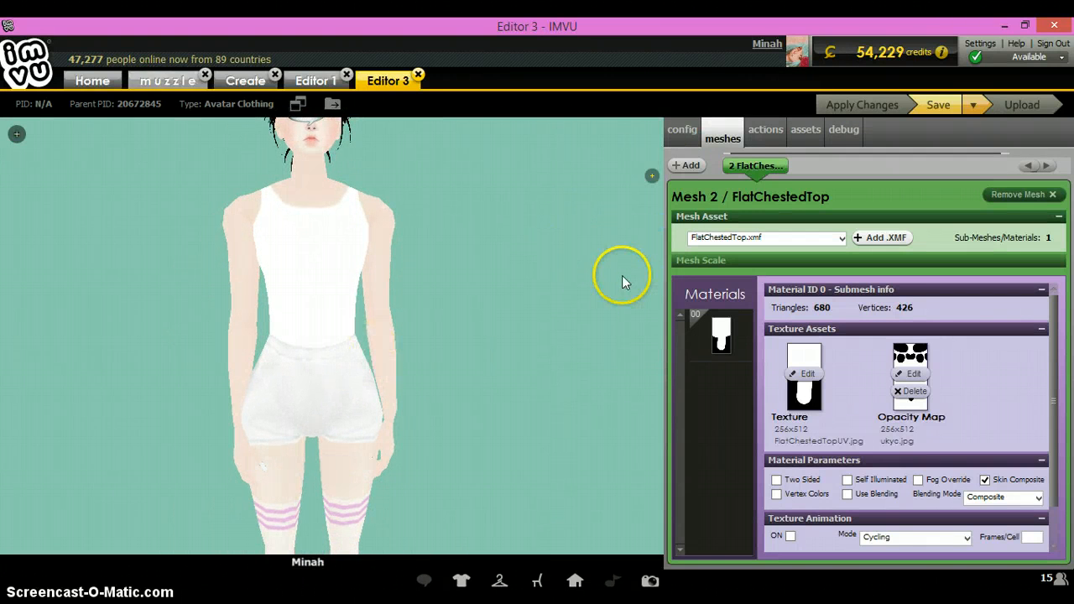
{"action": "mouse_move", "coordinate": [591, 288]}
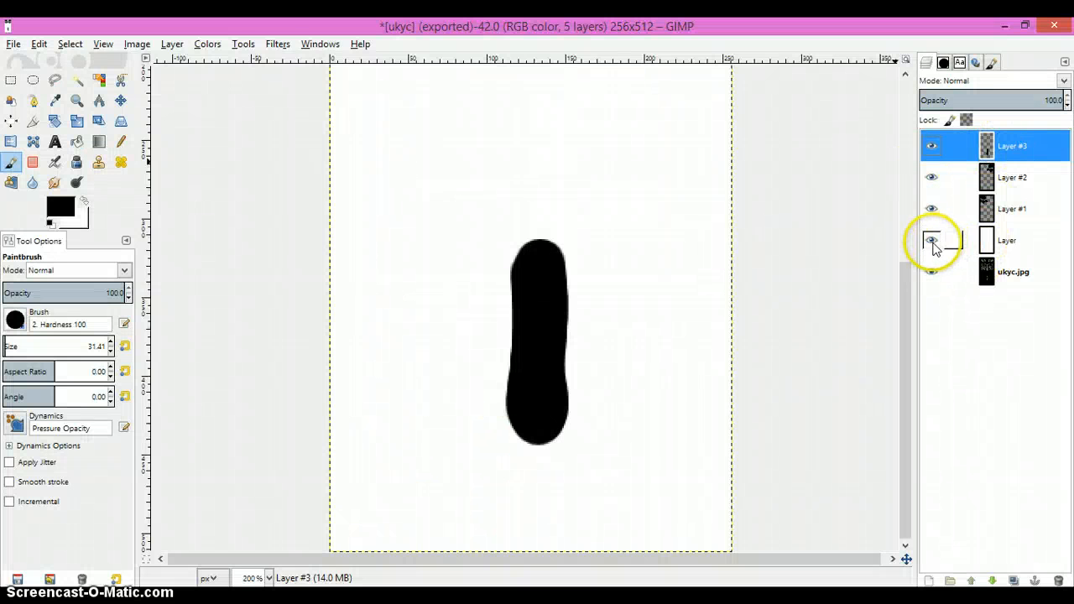
- Hide the white base layer and add new transparent-fill layers above the UV map
{"action": "left_click", "coordinate": [930, 242]}
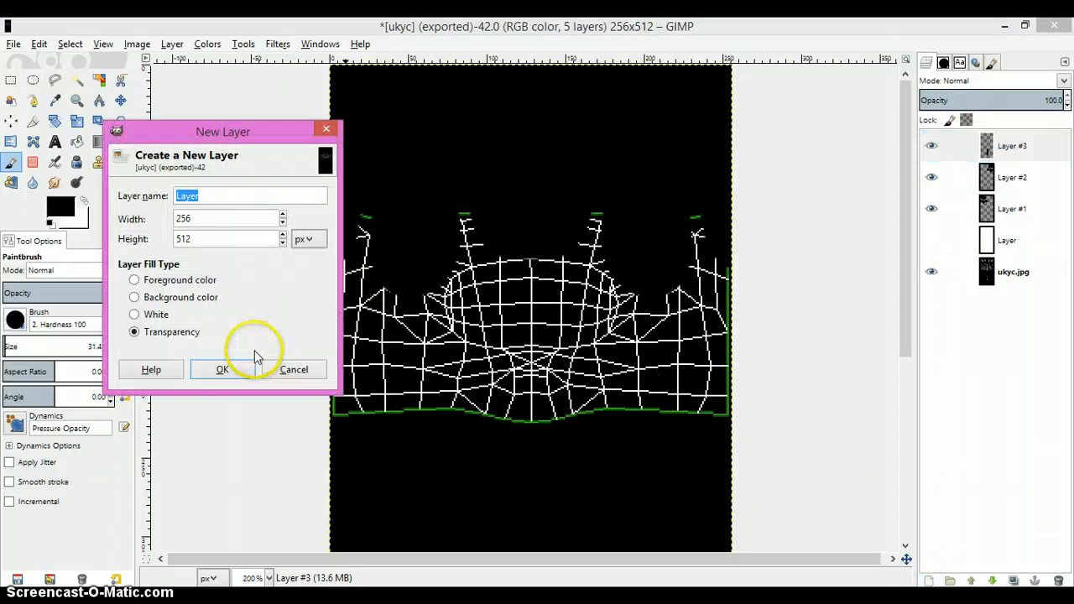
{"action": "left_click", "coordinate": [221, 369]}
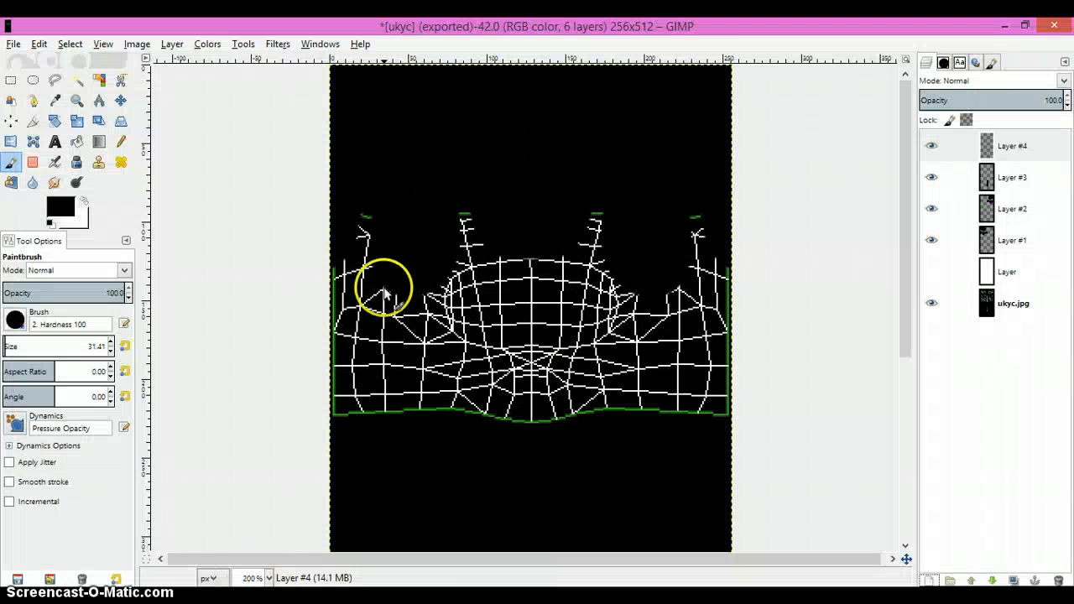
{"action": "mouse_move", "coordinate": [84, 205]}
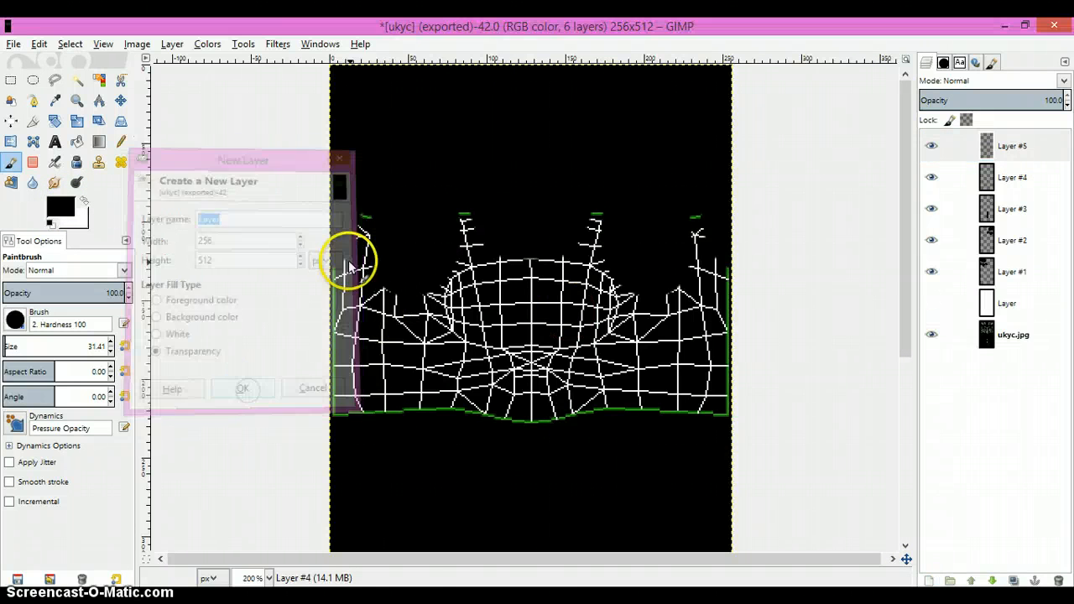
{"action": "left_click", "coordinate": [242, 388]}
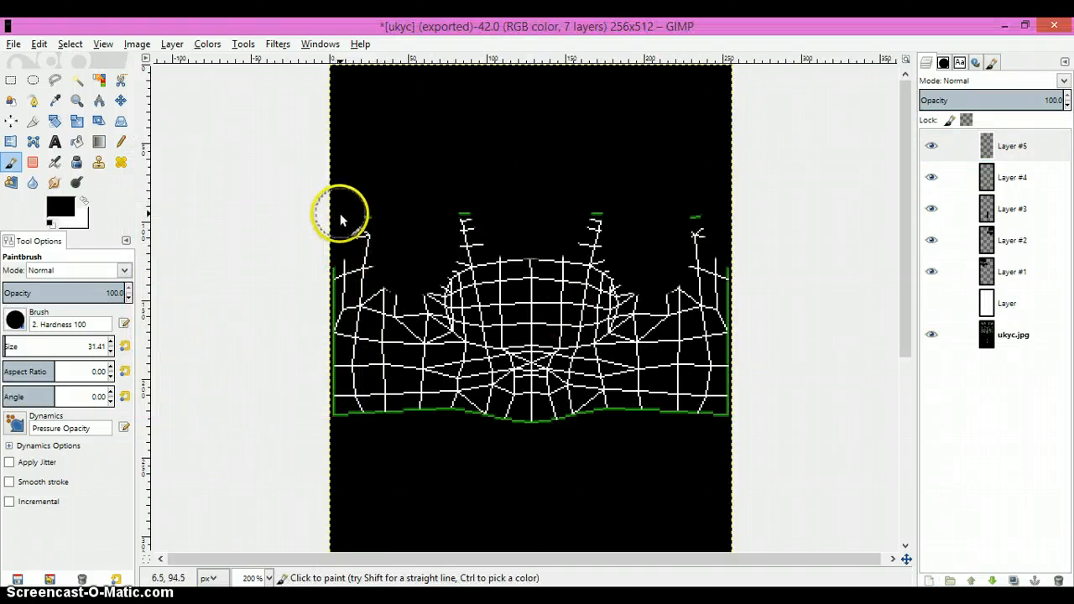
{"action": "mouse_move", "coordinate": [346, 208]}
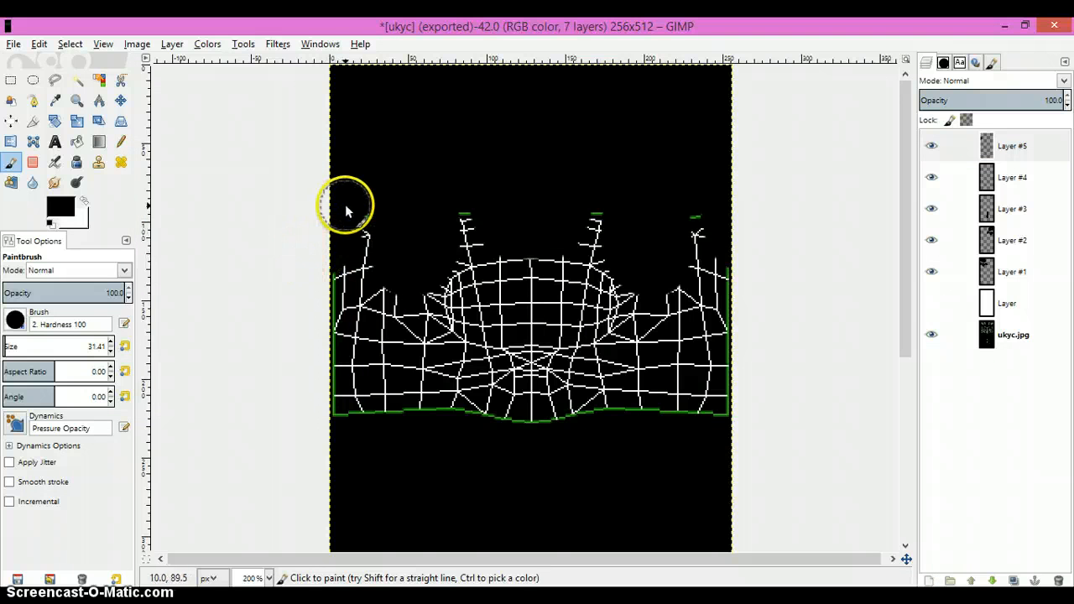
{"action": "mouse_move", "coordinate": [353, 215]}
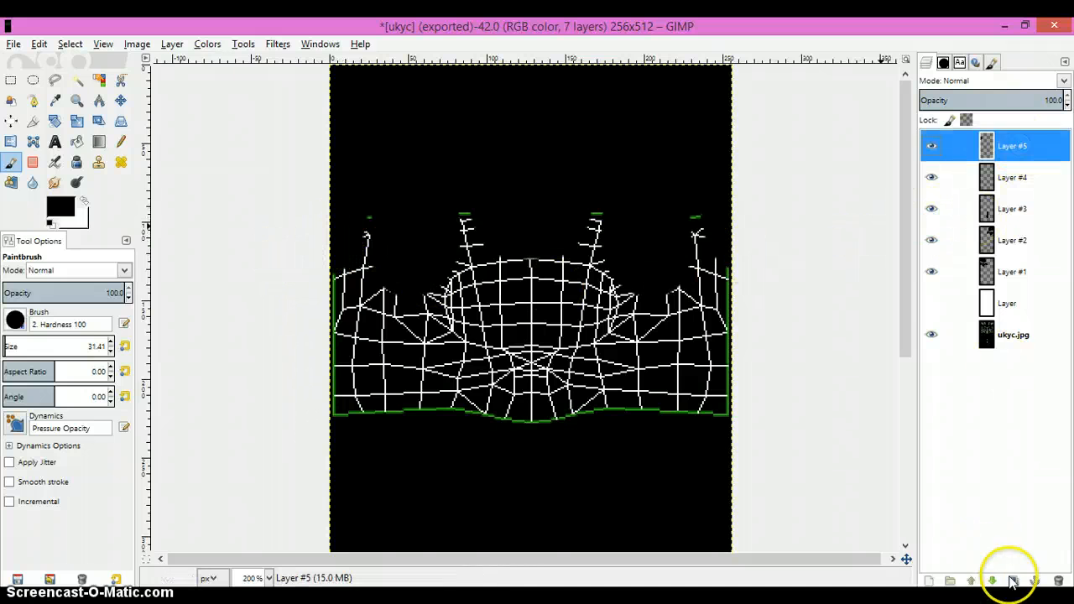
{"action": "left_click", "coordinate": [990, 581]}
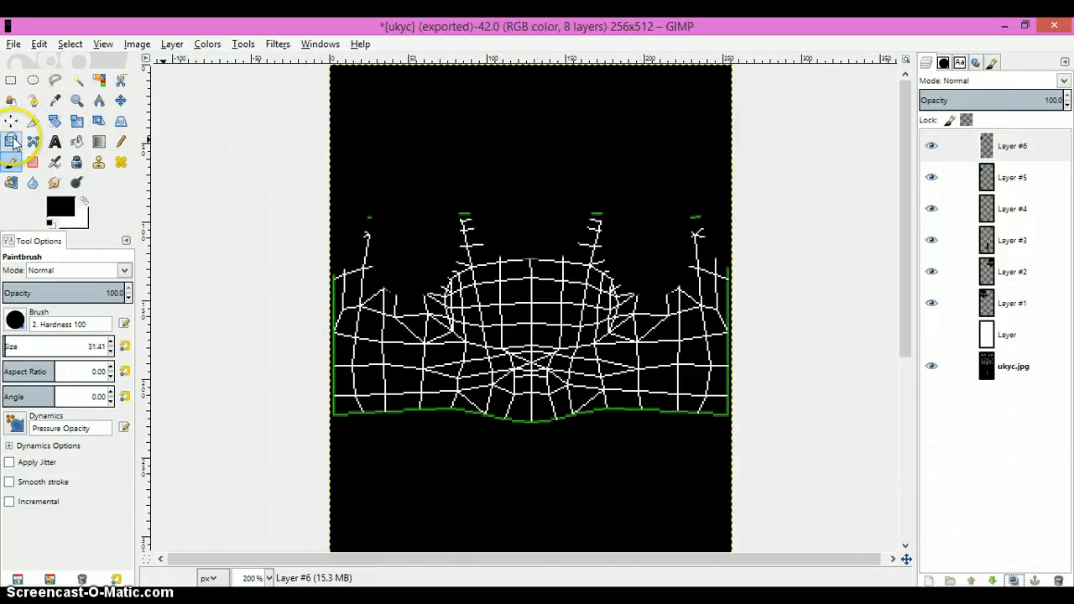
- With the Flip tool active, add a further transparent layer up to Layer #7 and select the white base layer
{"action": "left_click", "coordinate": [12, 141]}
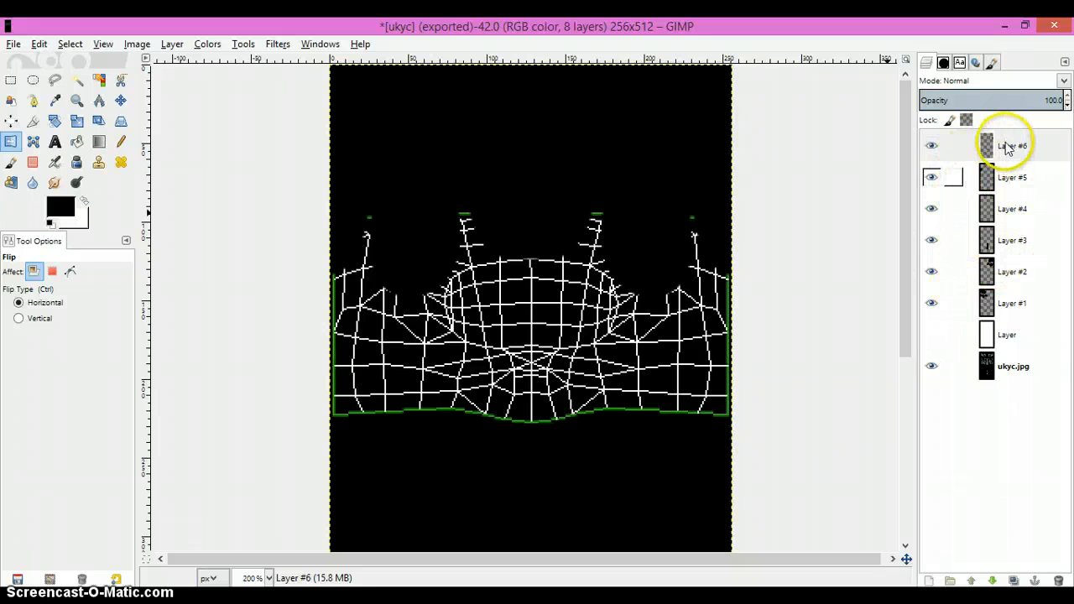
{"action": "left_click", "coordinate": [1010, 144]}
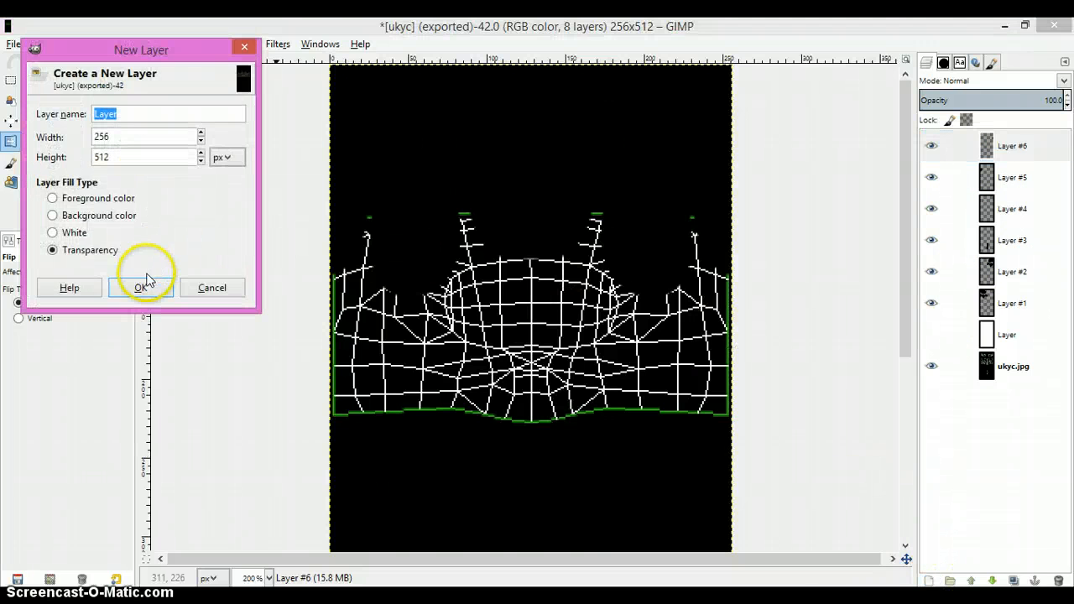
{"action": "left_click", "coordinate": [141, 287]}
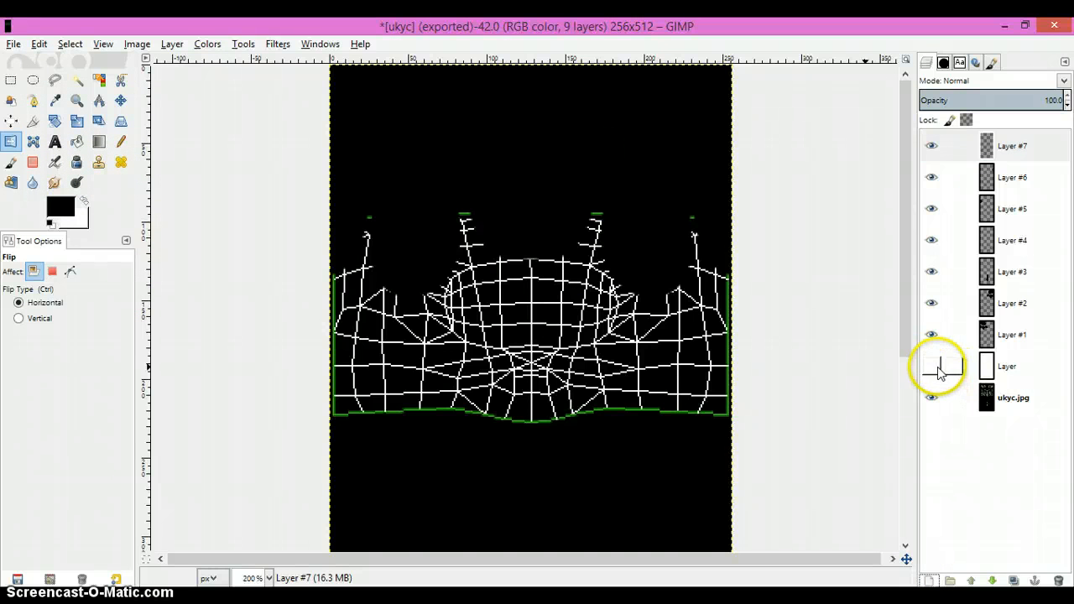
{"action": "left_click", "coordinate": [1007, 366]}
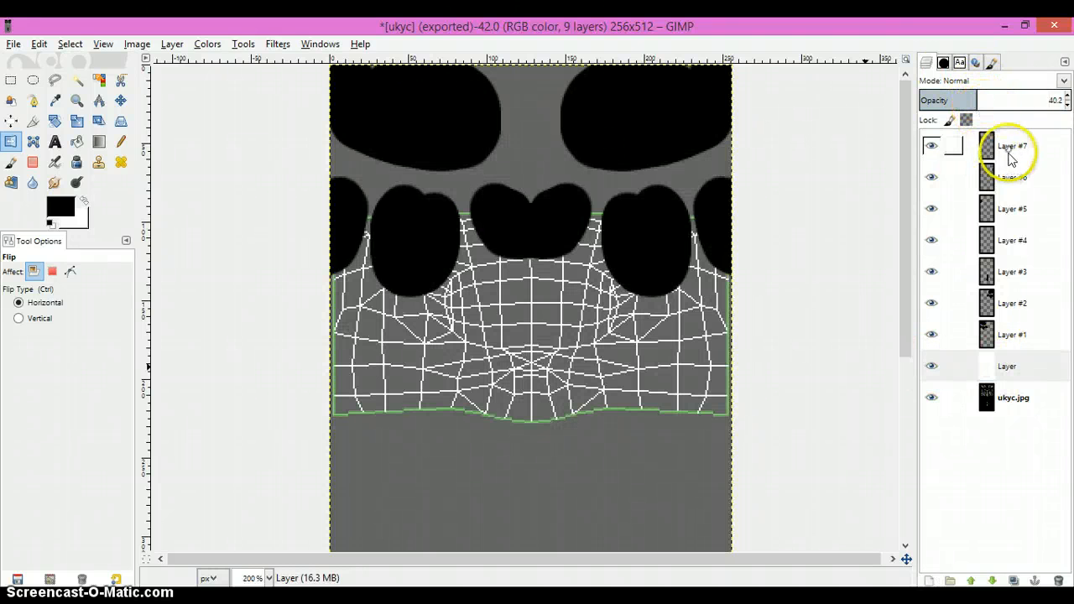
- On Layer #7, paint a thin white size-5 strip beside the left armhole and add a tenth layer
{"action": "left_click", "coordinate": [931, 145]}
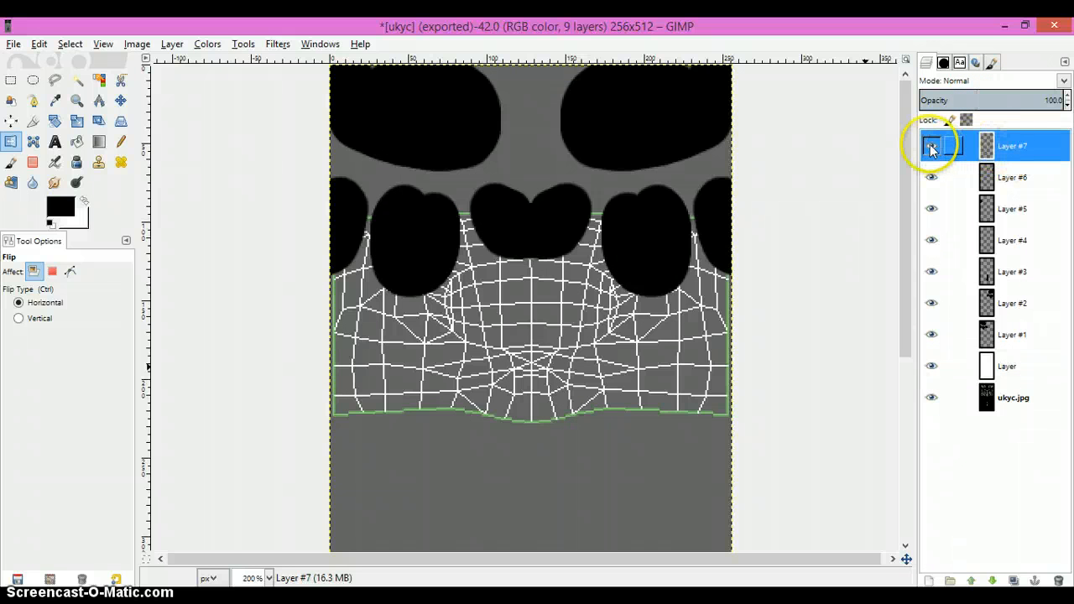
{"action": "left_click", "coordinate": [932, 144]}
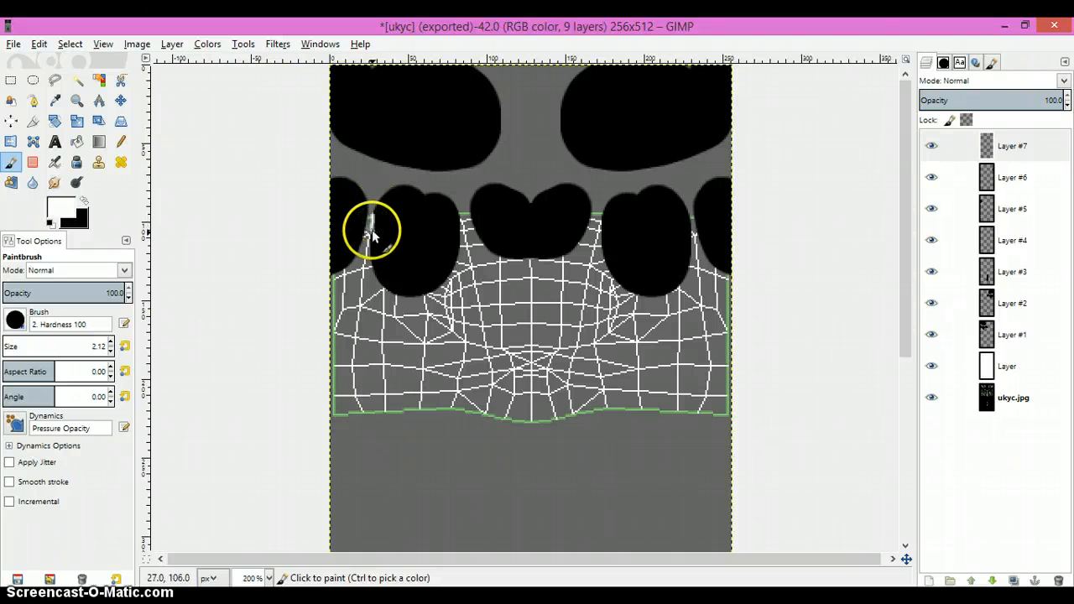
{"action": "mouse_move", "coordinate": [75, 342]}
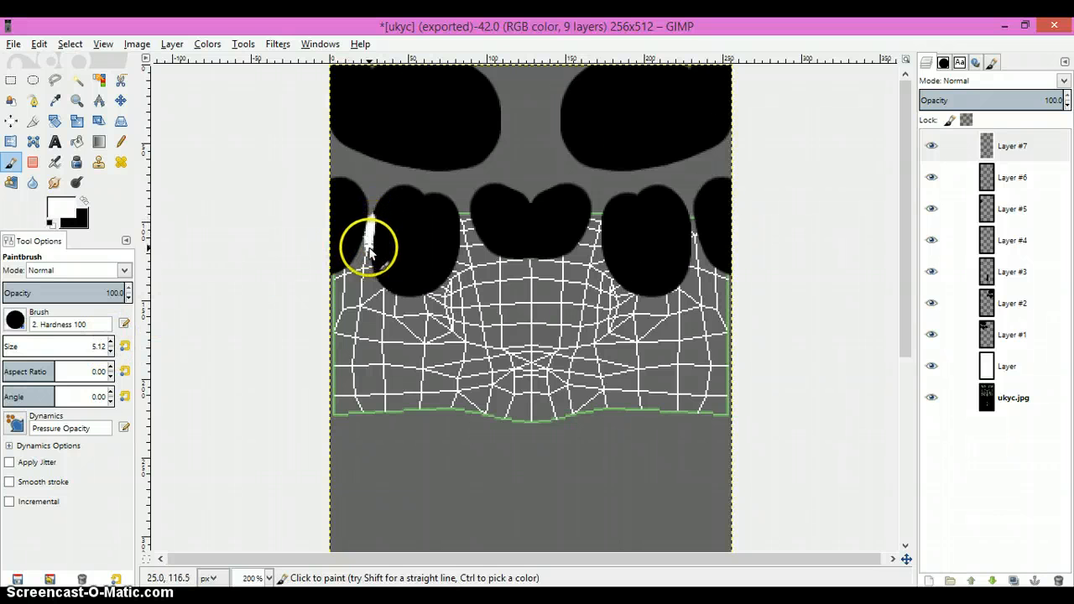
{"action": "mouse_move", "coordinate": [373, 218]}
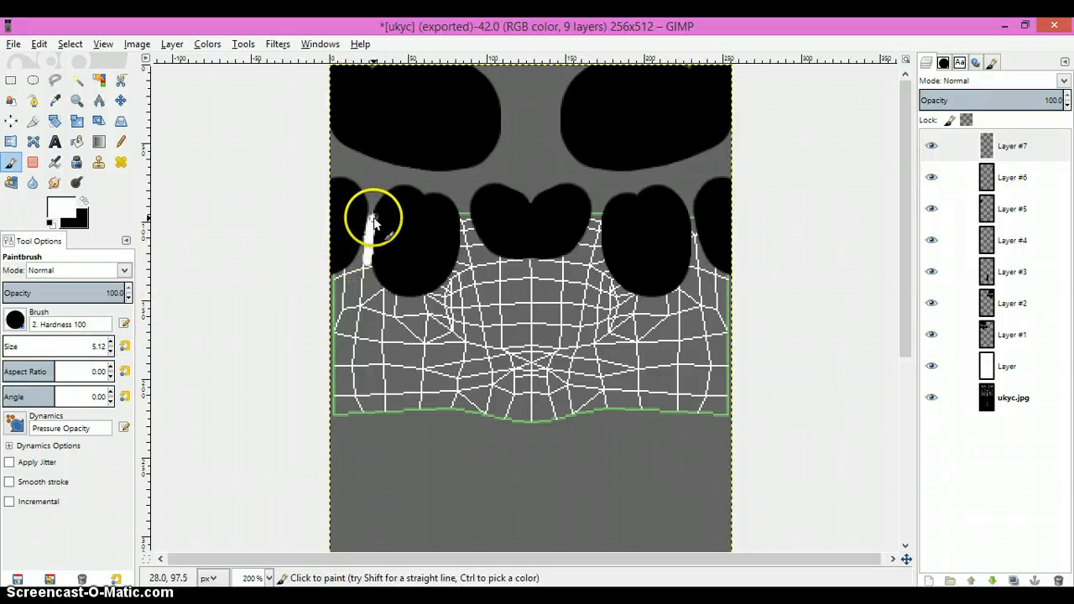
{"action": "left_click_drag", "start_coordinate": [372, 219], "coordinate": [372, 277]}
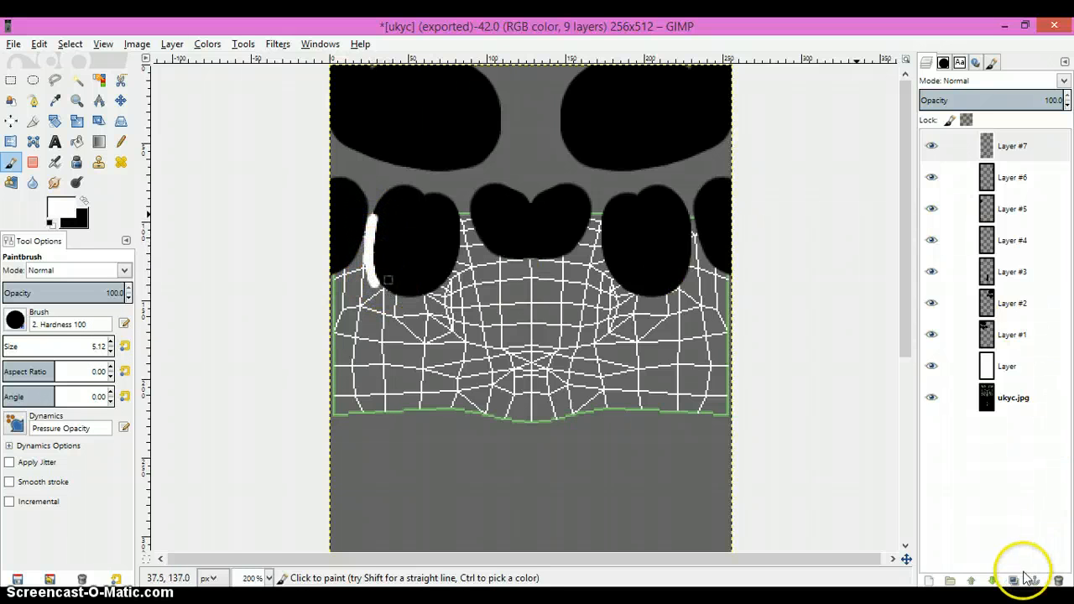
{"action": "left_click", "coordinate": [1034, 581]}
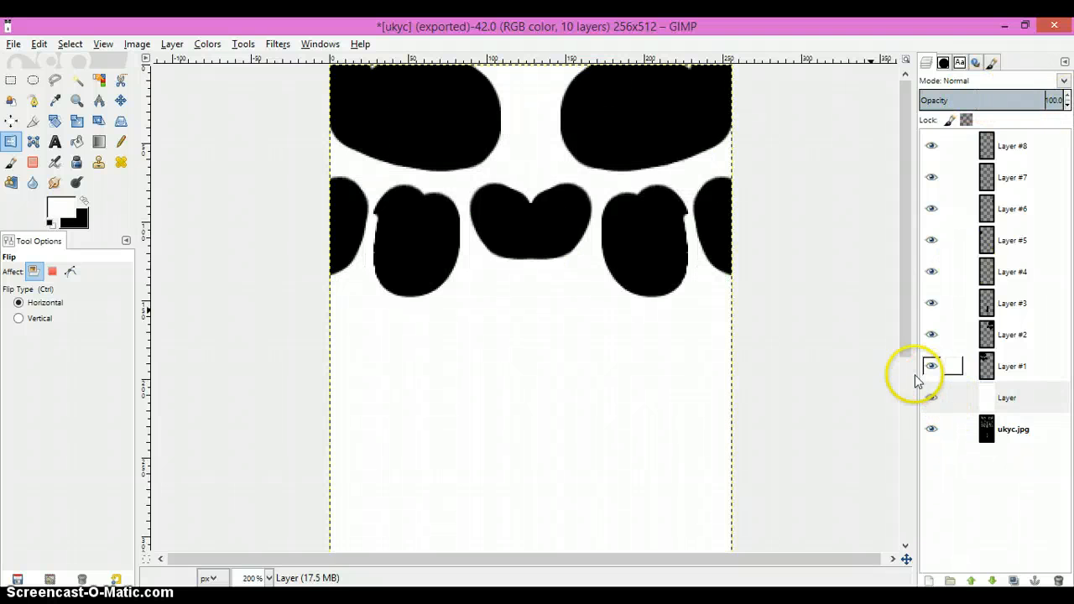
{"action": "mouse_move", "coordinate": [843, 203]}
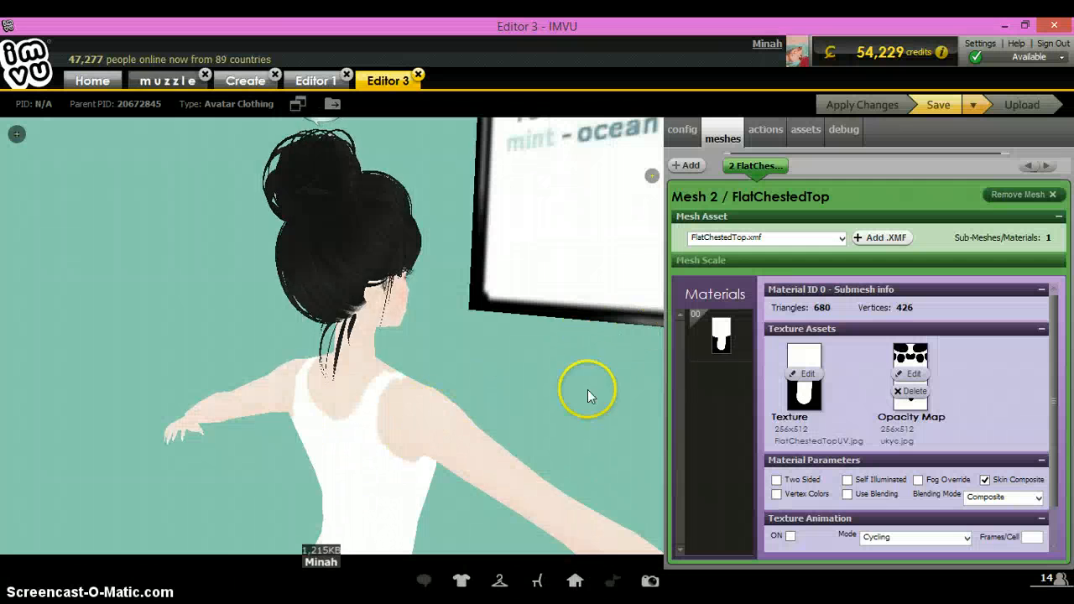
- In IMVU, start choosing a replacement image for the opacity map
{"action": "left_click", "coordinate": [802, 373]}
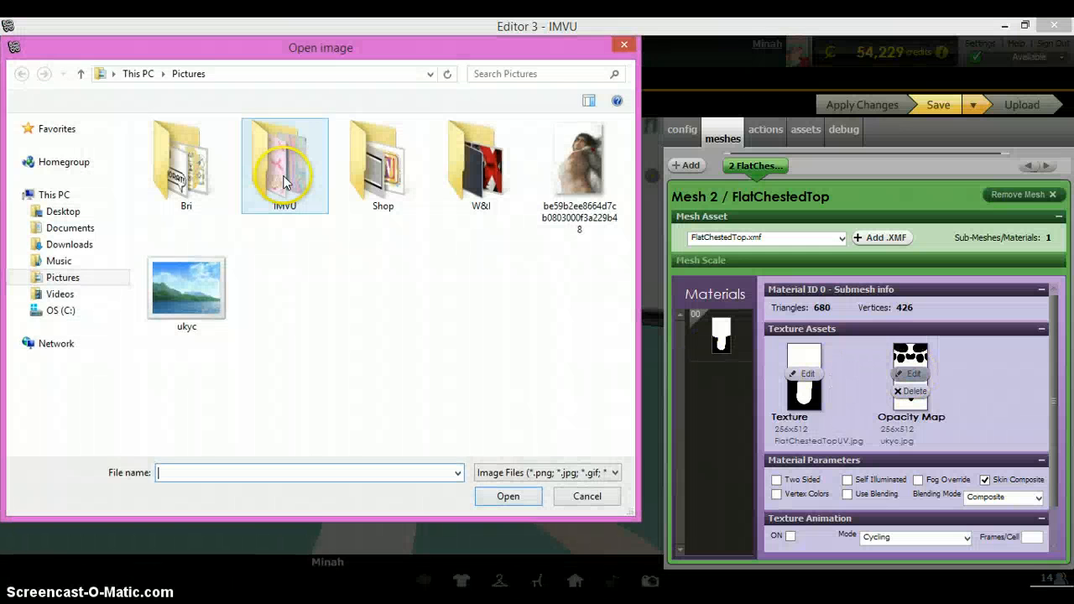